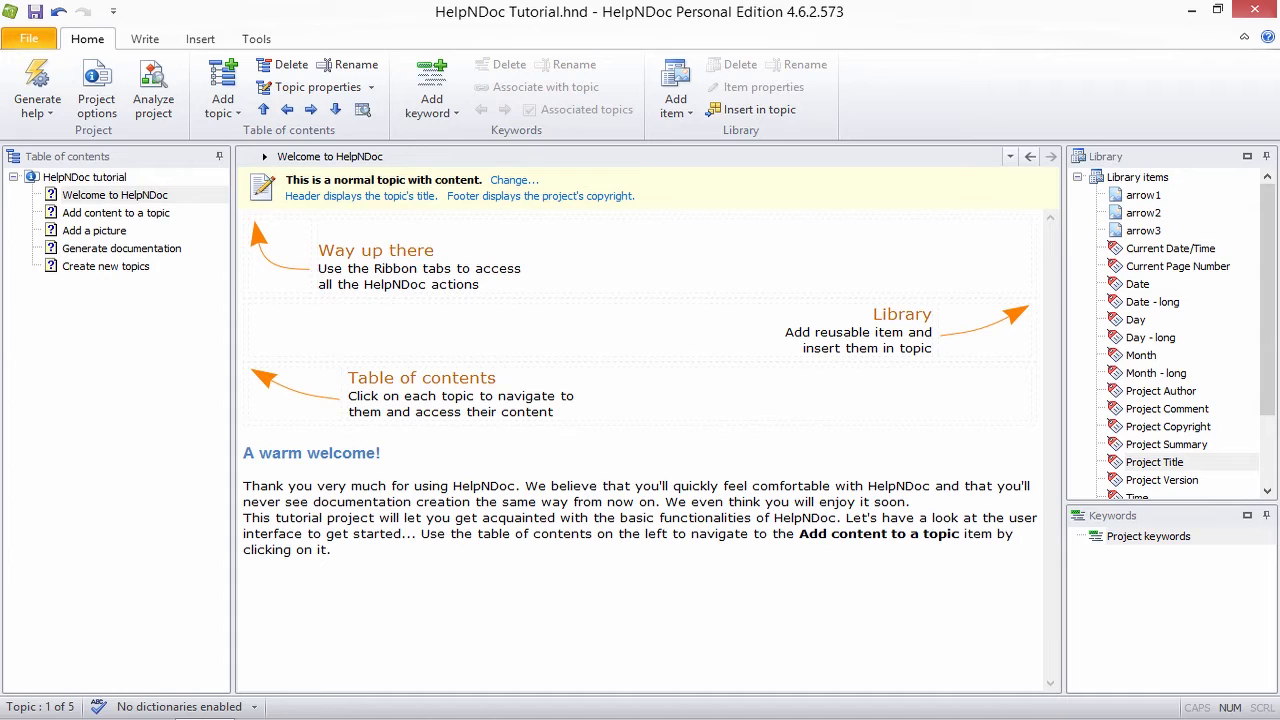
mouse_move(1208, 100)
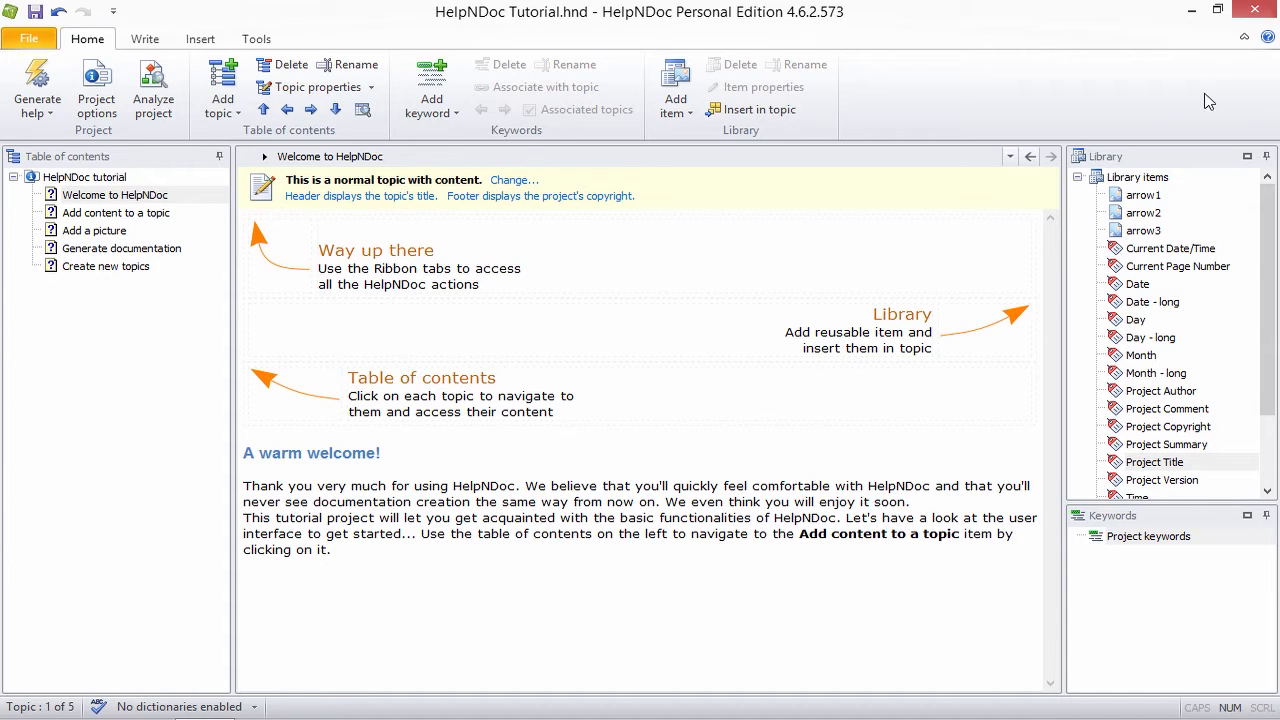
mouse_move(1124, 108)
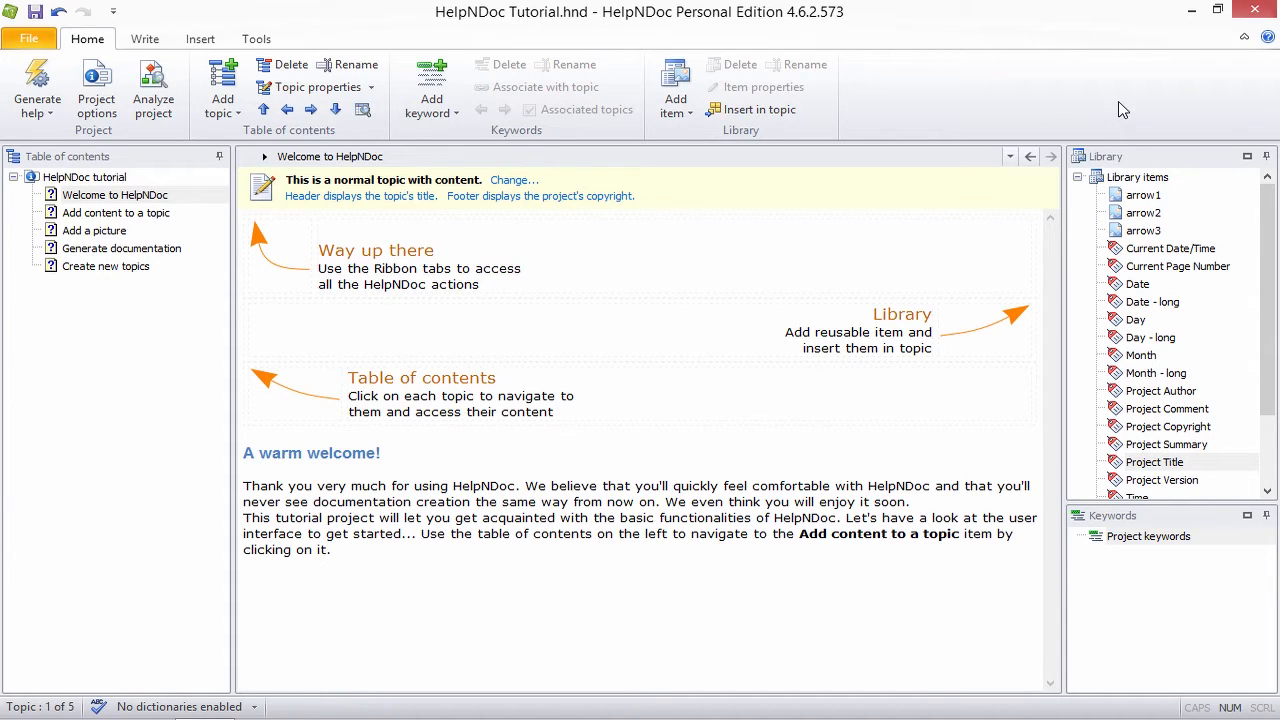
mouse_move(996, 112)
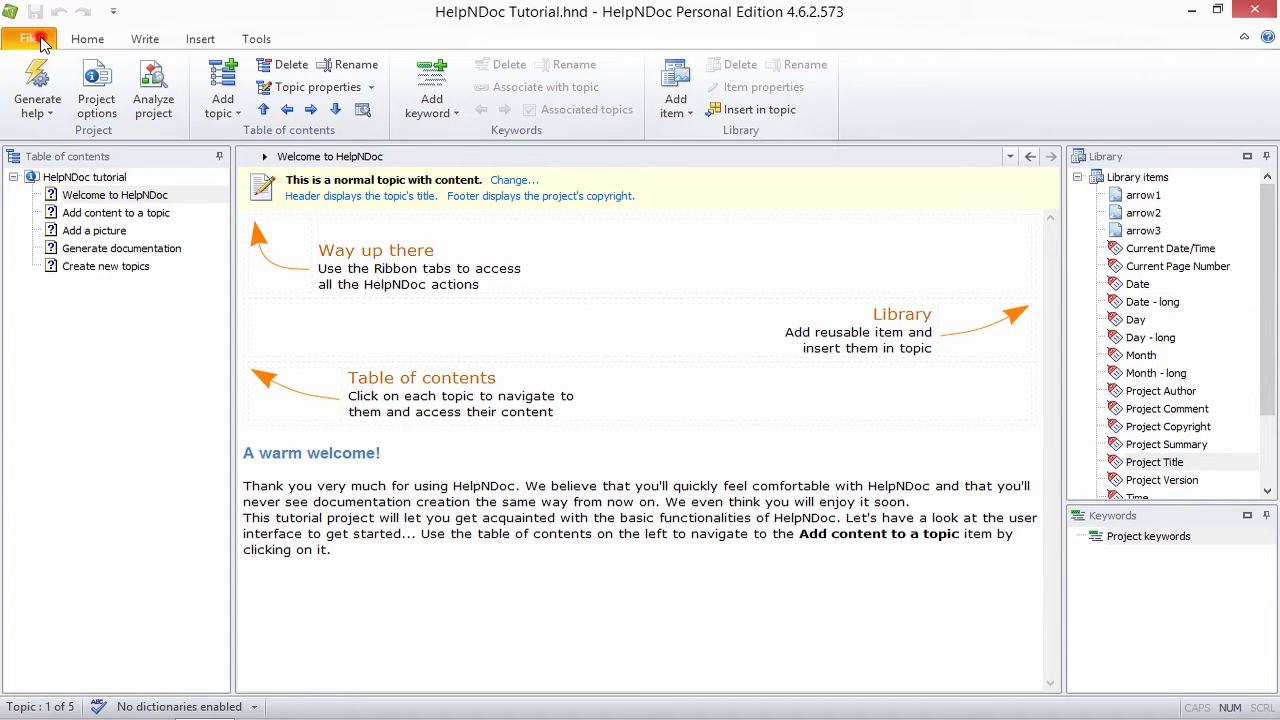
Show the Compilers page of HelpNDoc Options, where the hhc.exe path is still empty
click(28, 38)
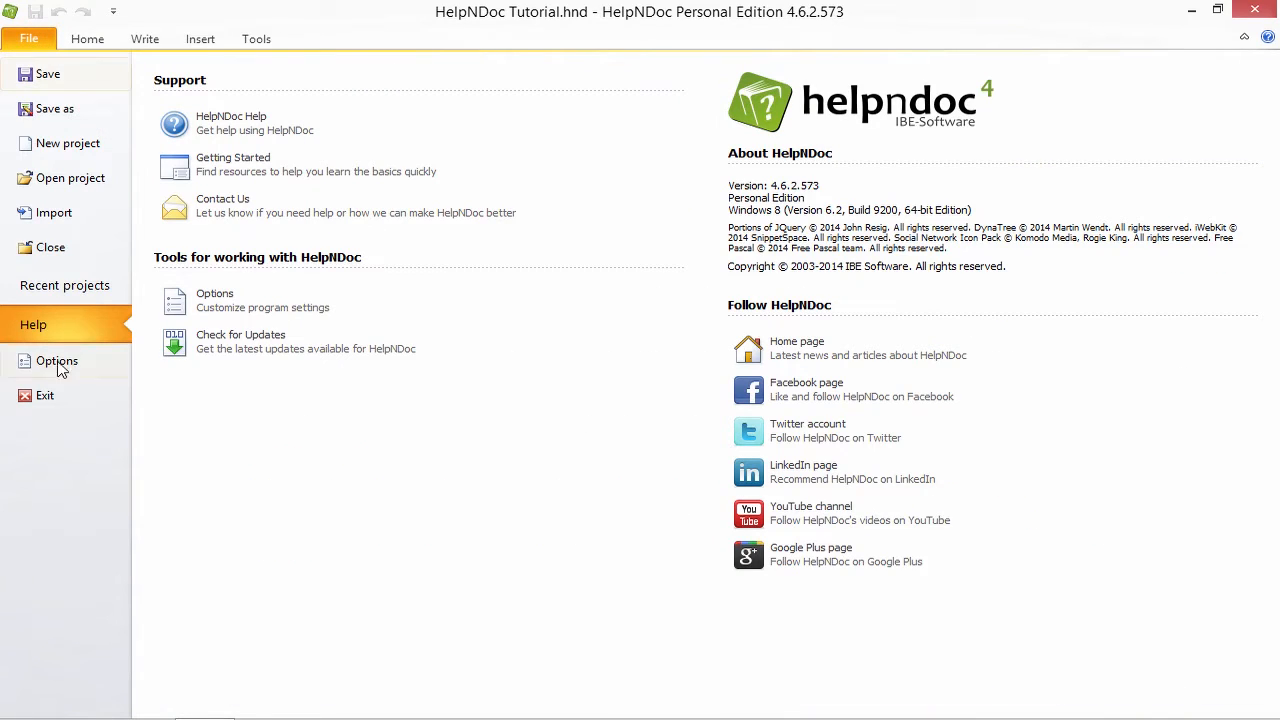
click(56, 360)
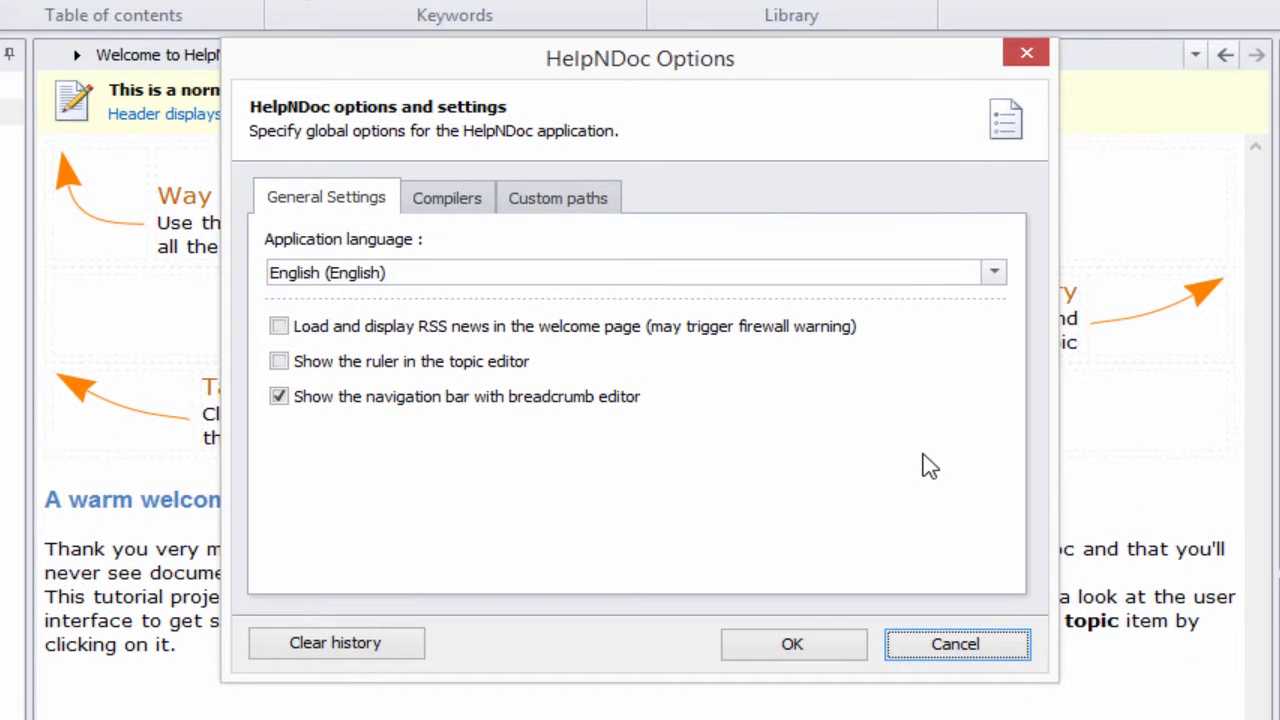
mouse_move(472, 238)
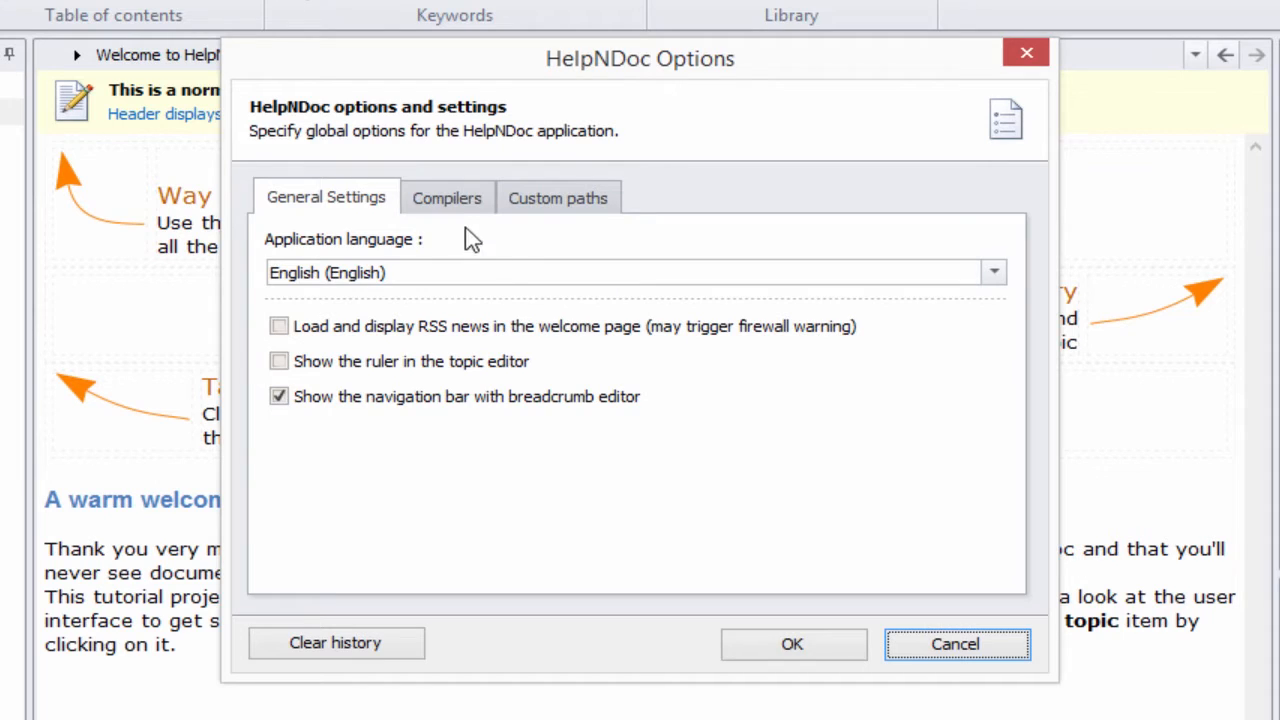
click(446, 198)
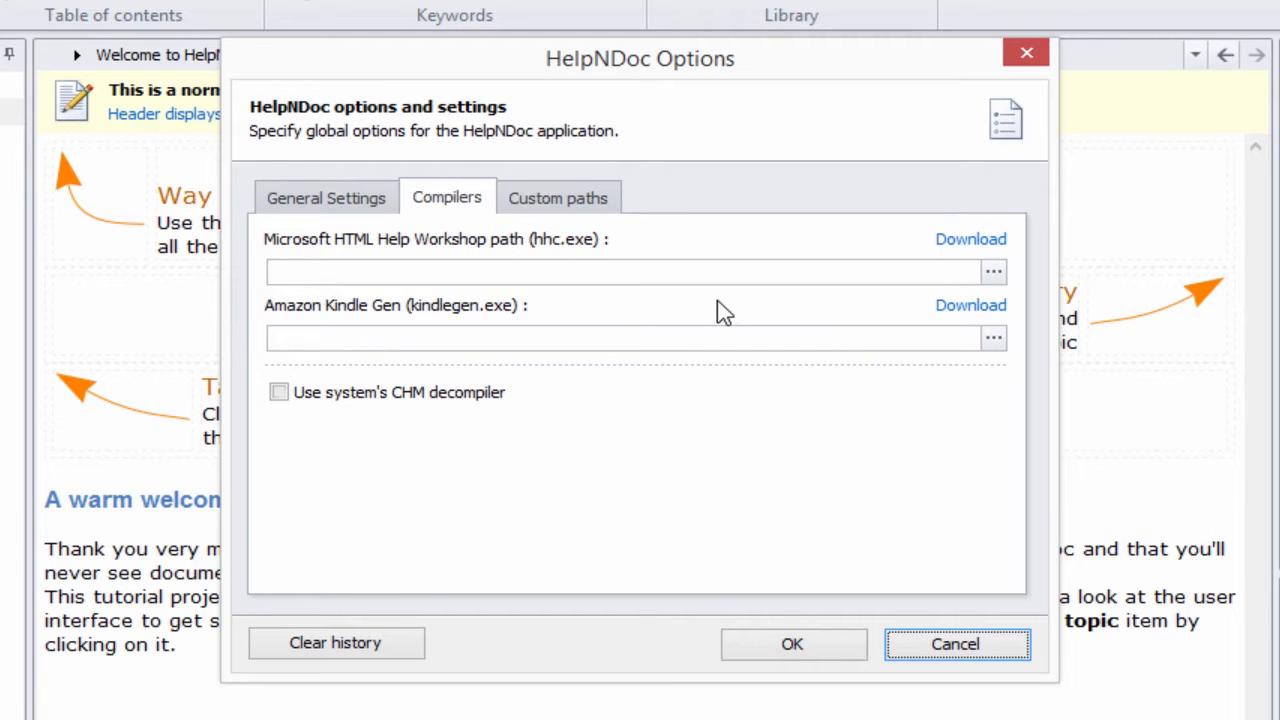
mouse_move(902, 268)
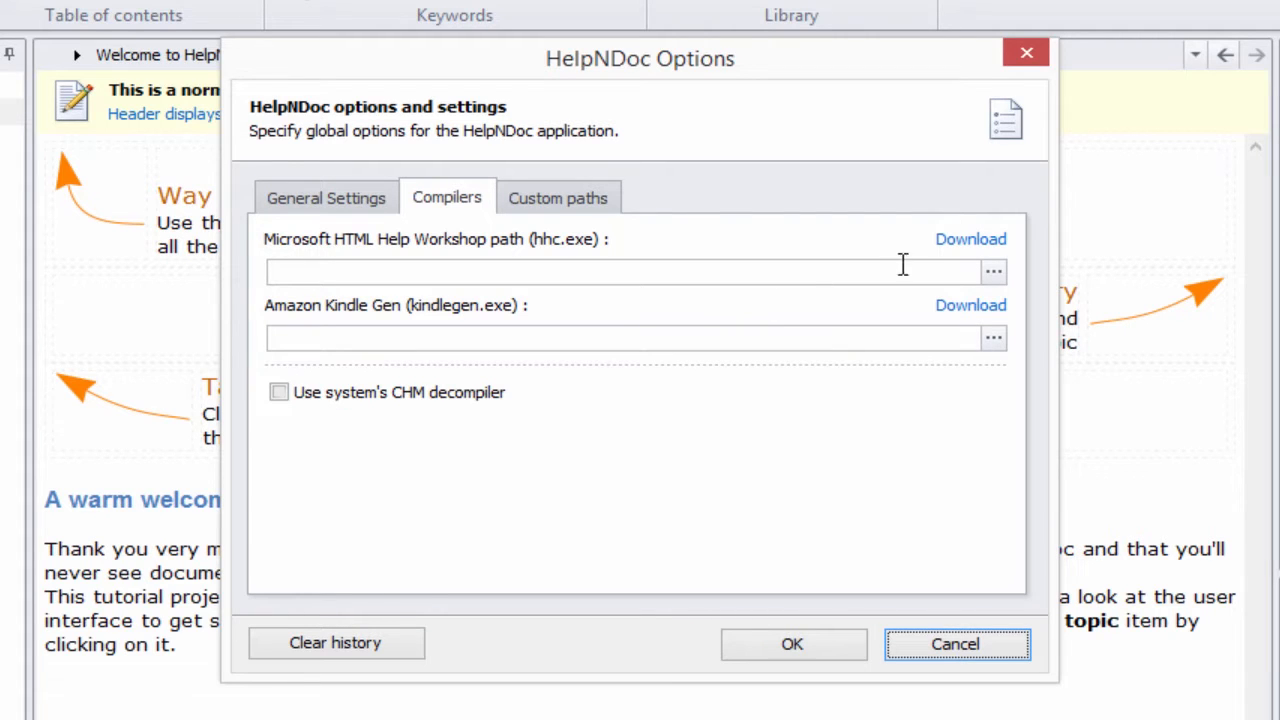
Download htmlhelp.exe and save it to the Desktop via Save as
click(970, 240)
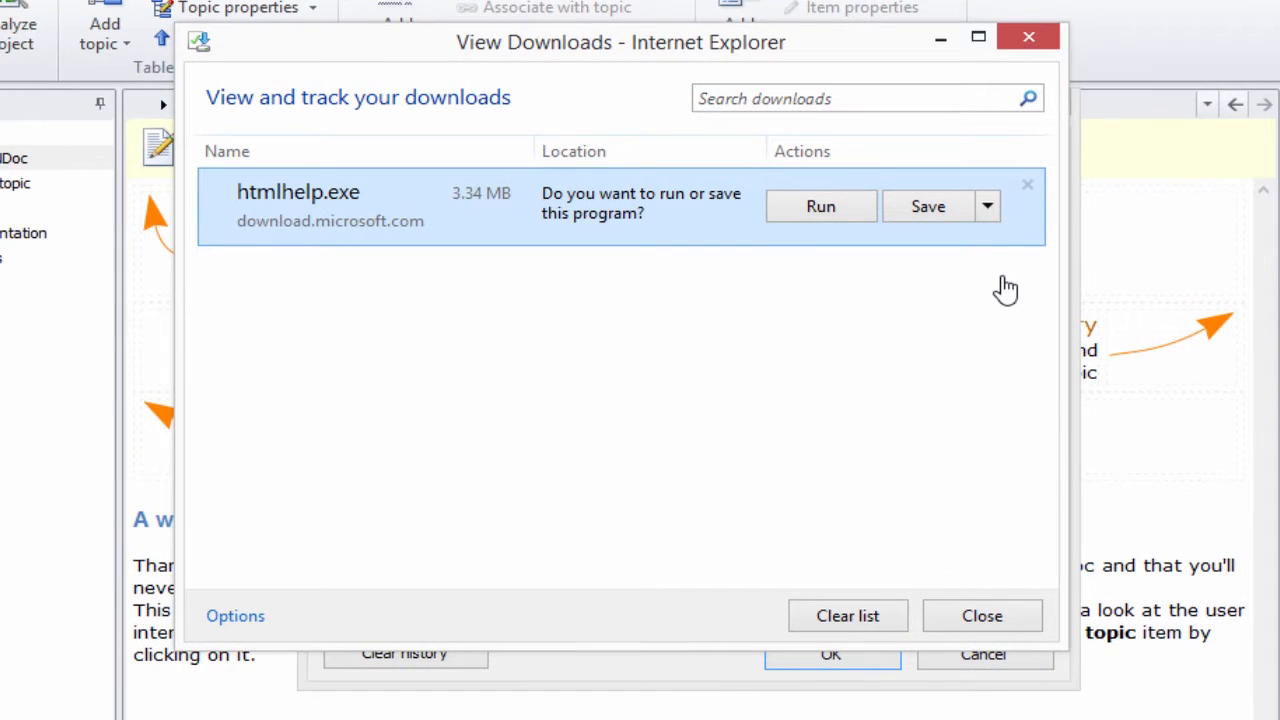
mouse_move(994, 280)
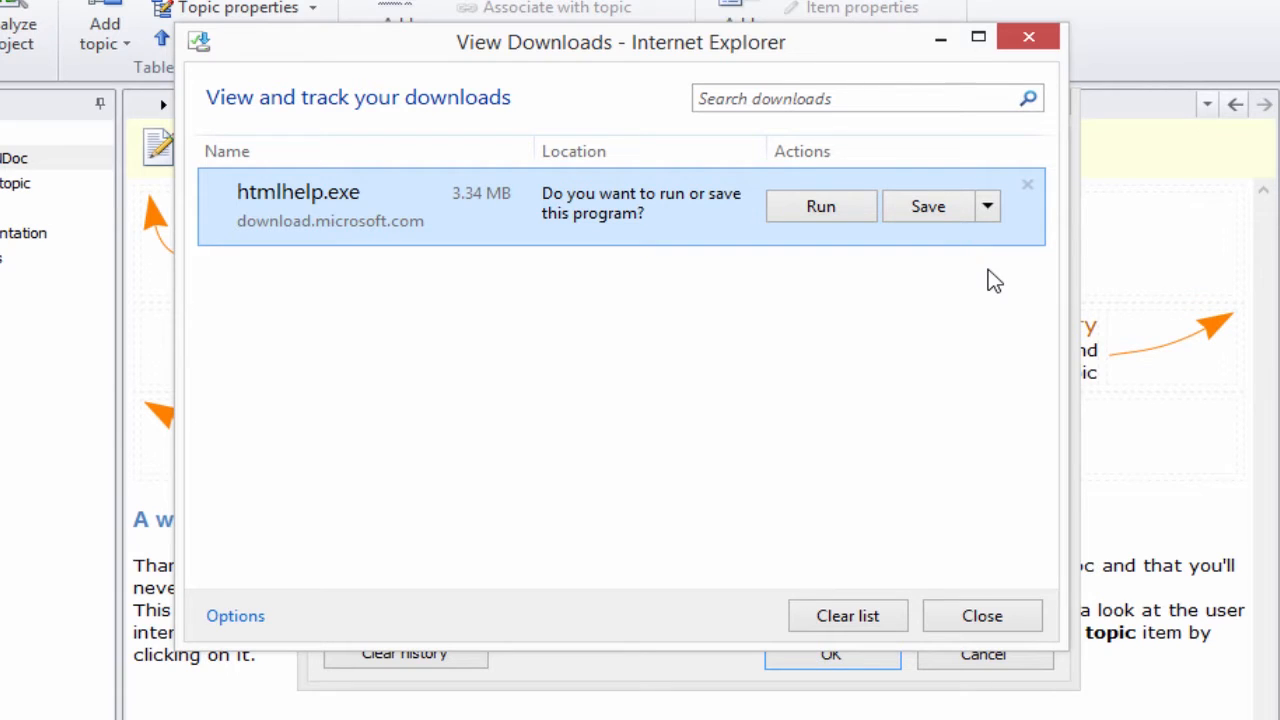
click(988, 206)
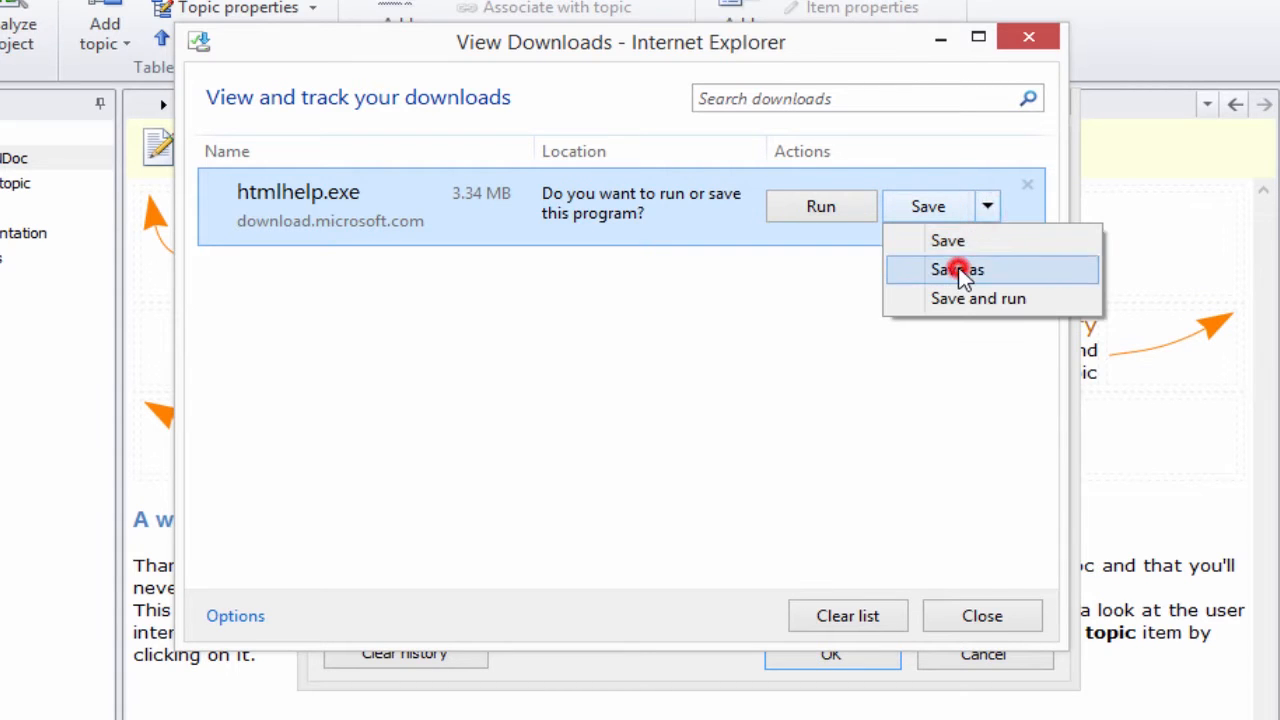
click(956, 268)
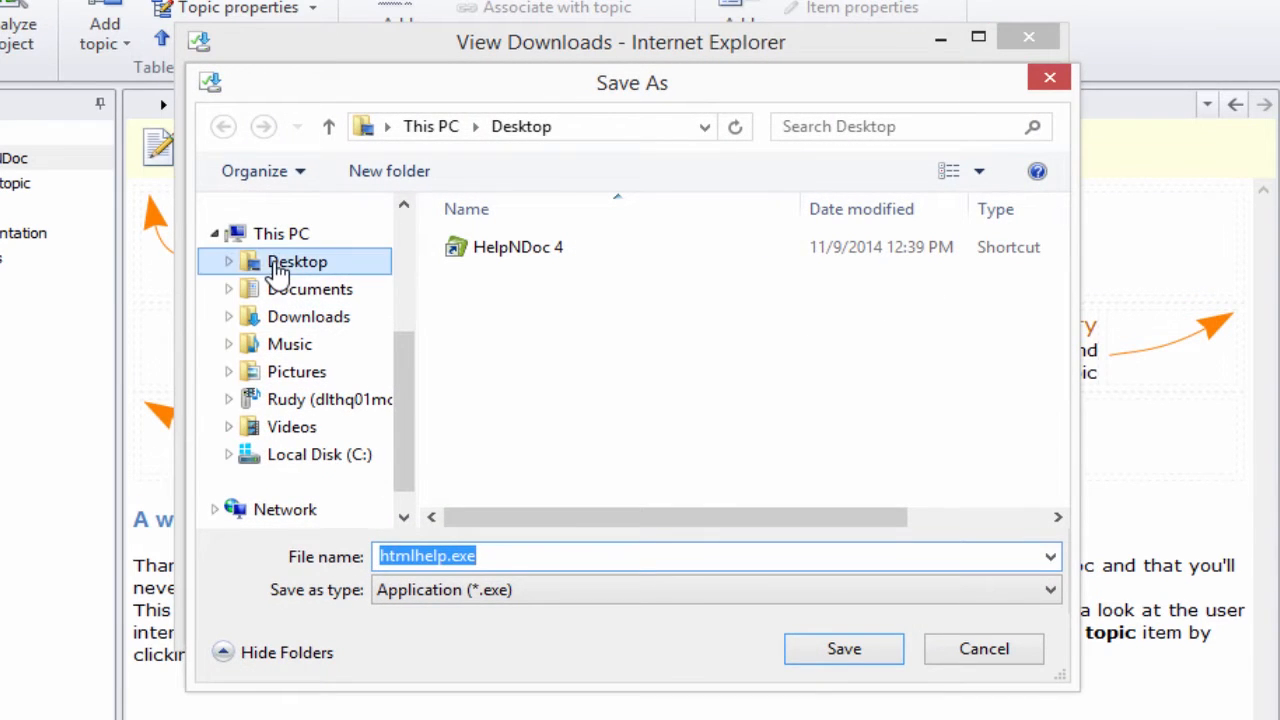
click(844, 648)
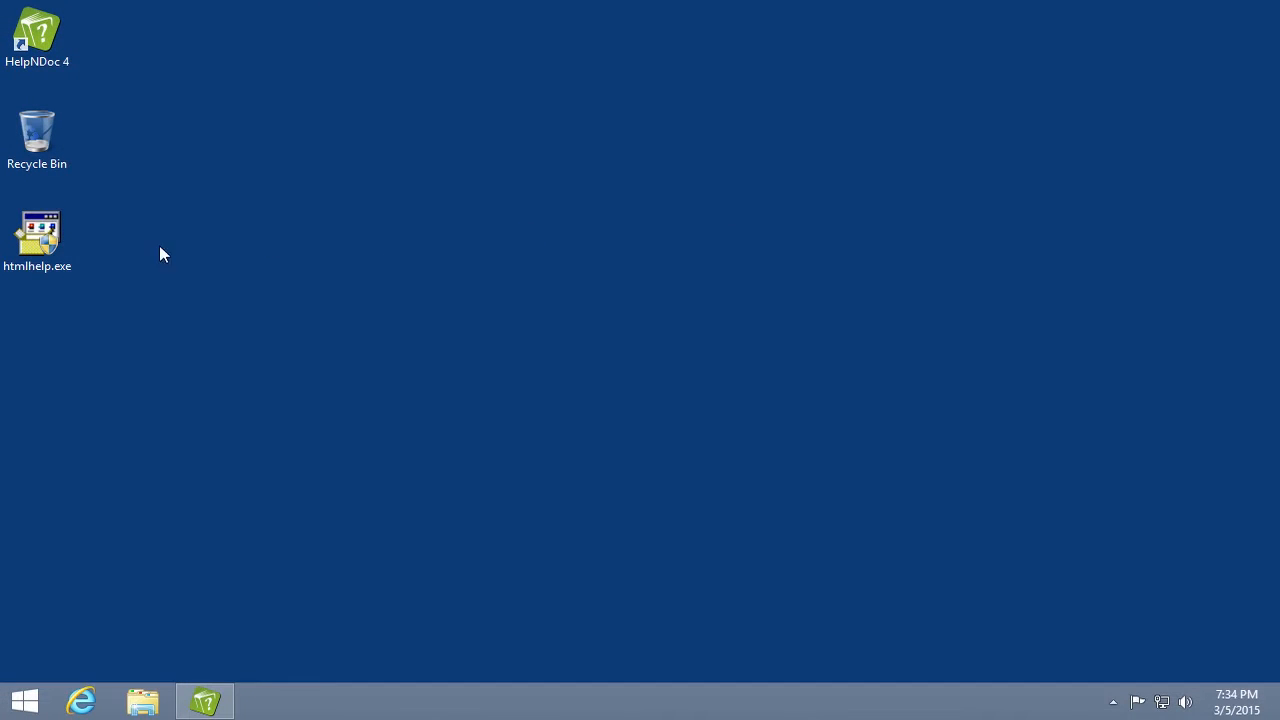
Launch htmlhelp.exe from the desktop, allow UAC, and review the license agreement
double_click(36, 236)
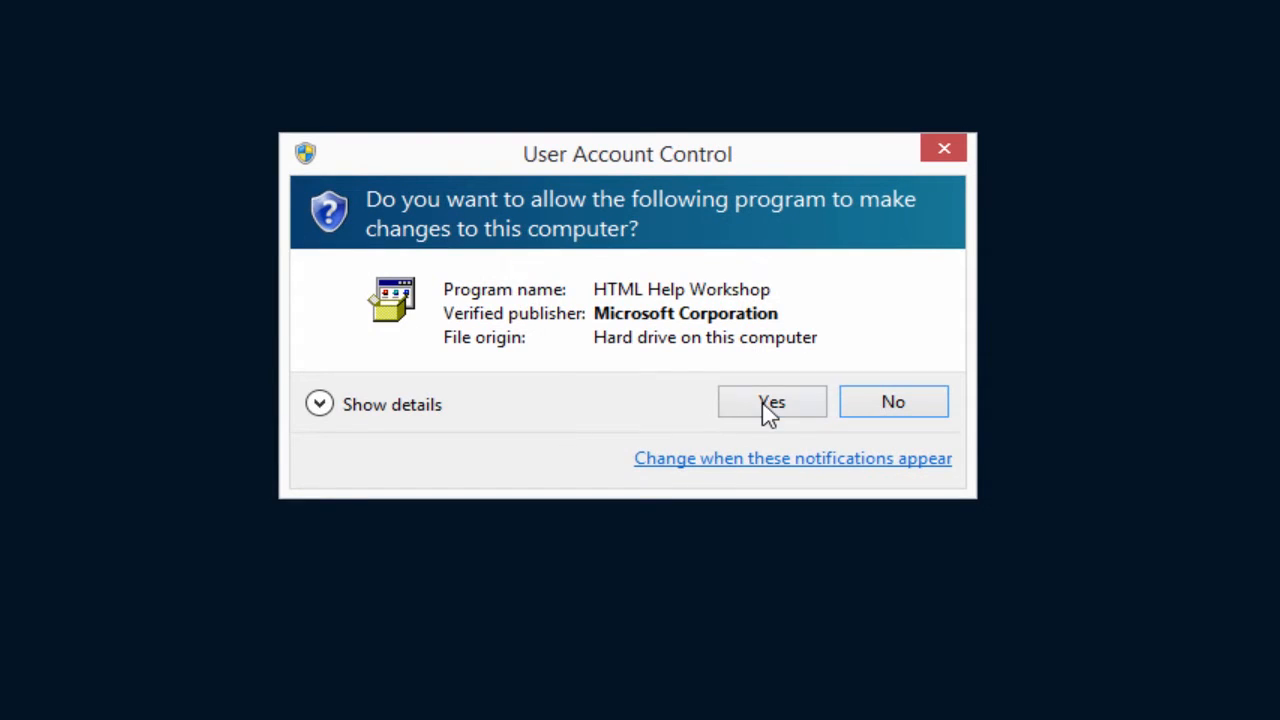
click(772, 400)
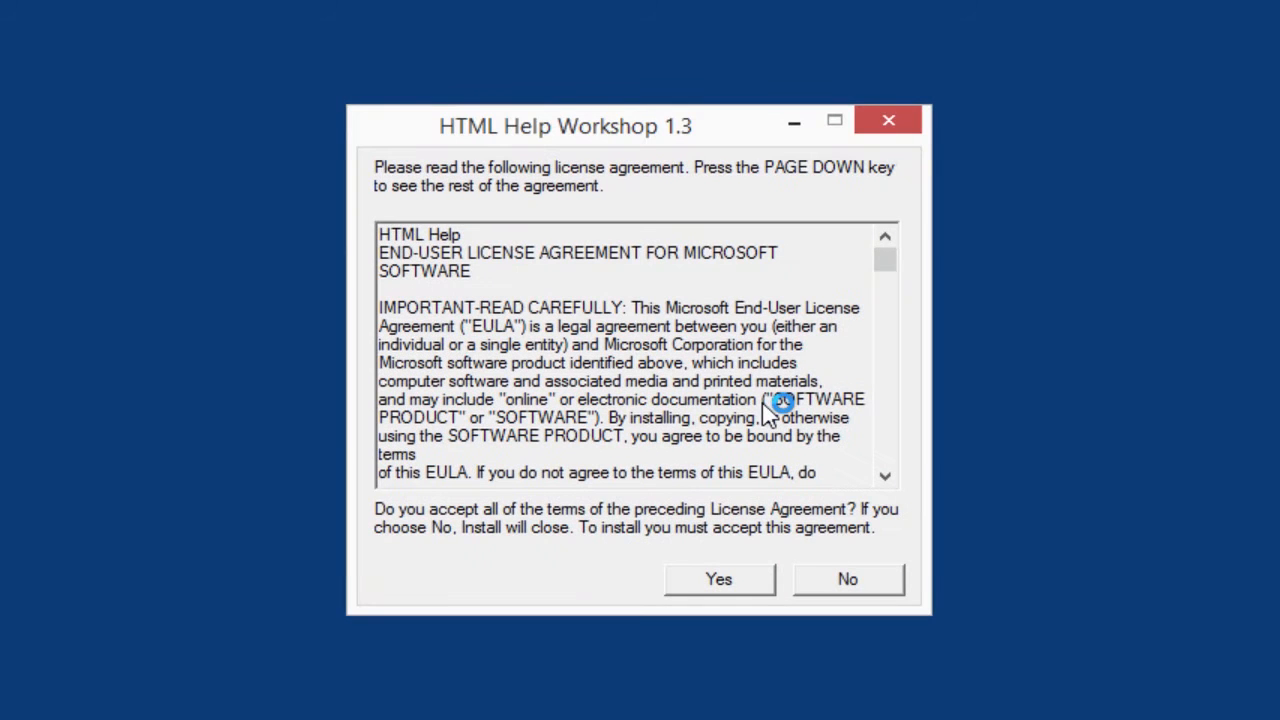
mouse_move(1010, 400)
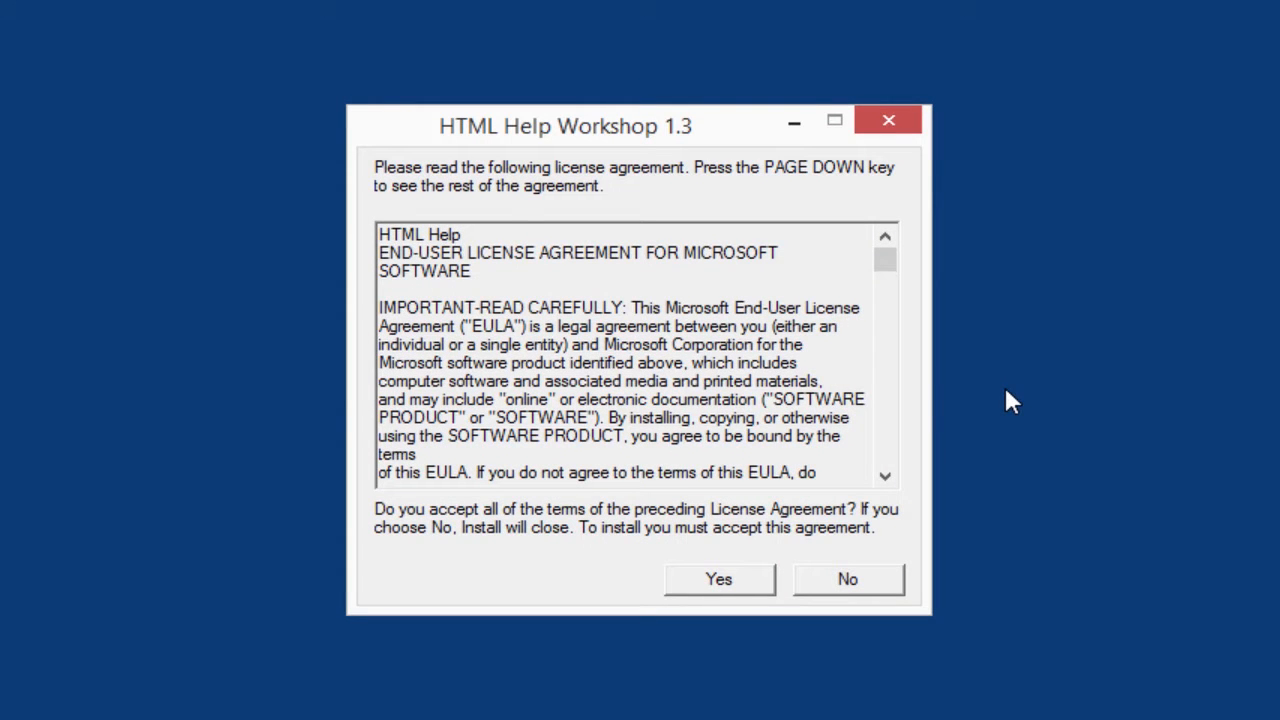
scroll(down, 3)
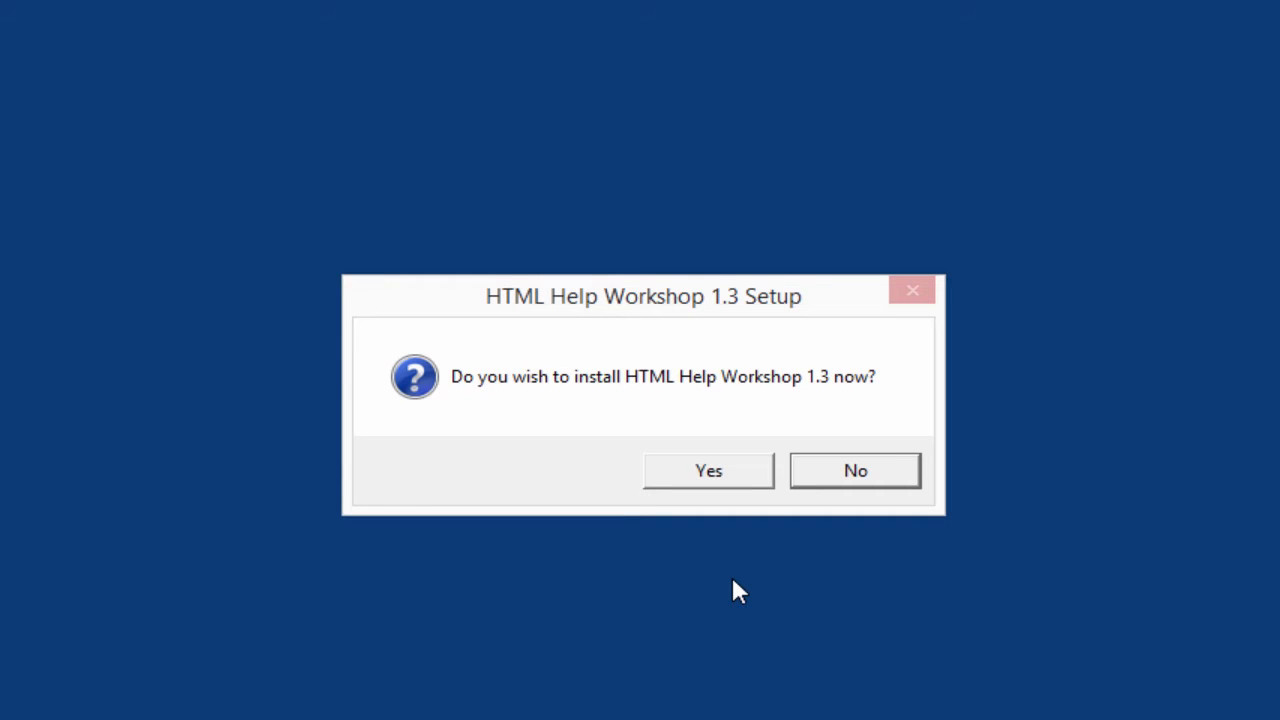
mouse_move(736, 568)
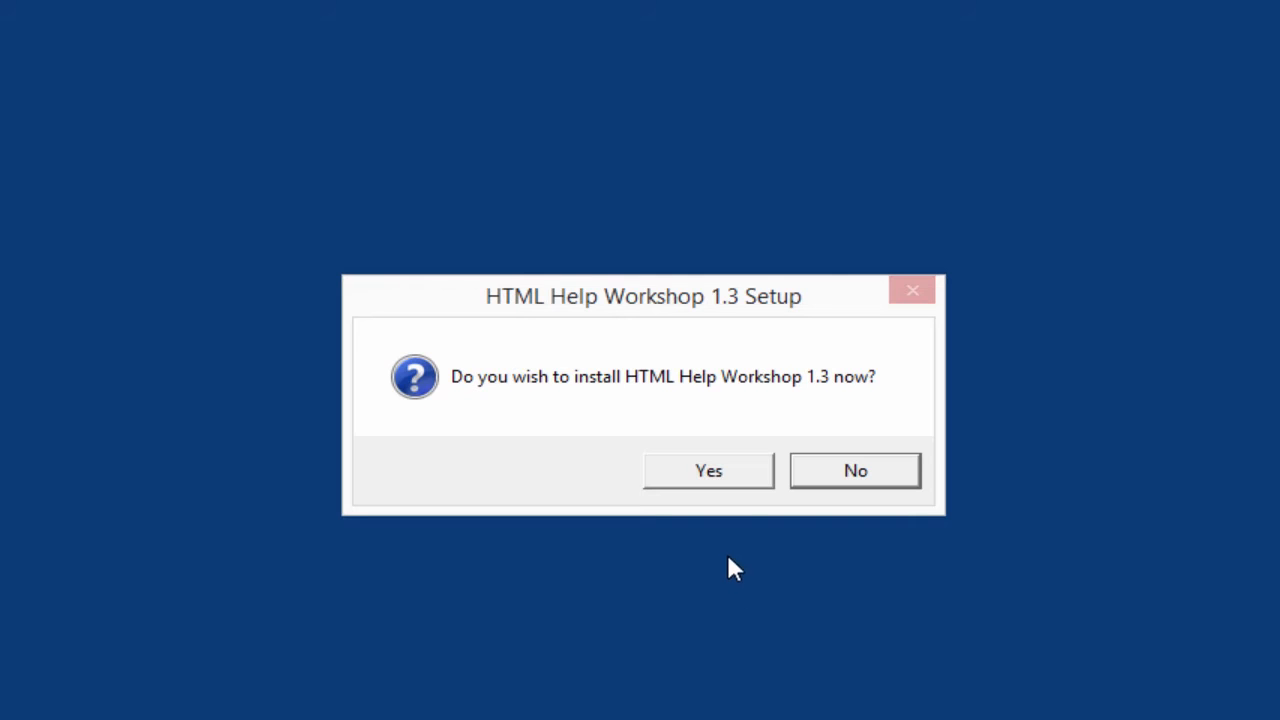
mouse_move(708, 472)
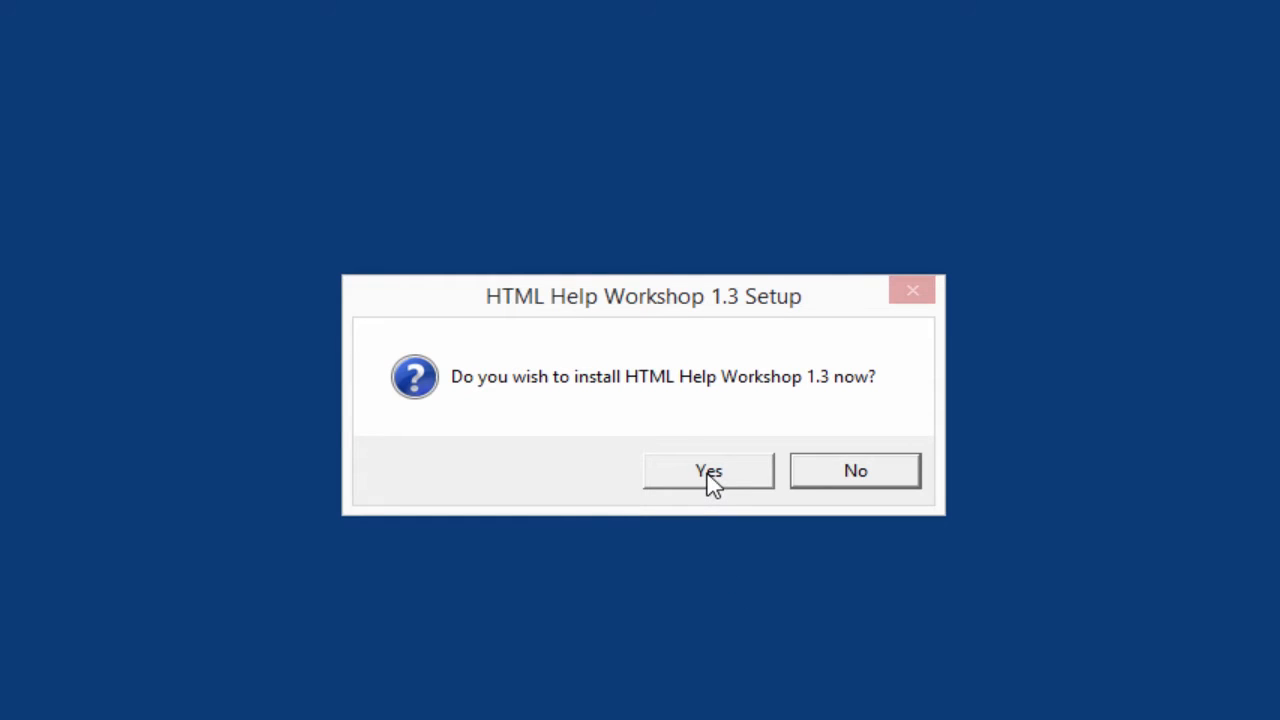
Confirm installing now and keep the default C:\Program Files (x86)\HTML Help Workshop directory
click(708, 470)
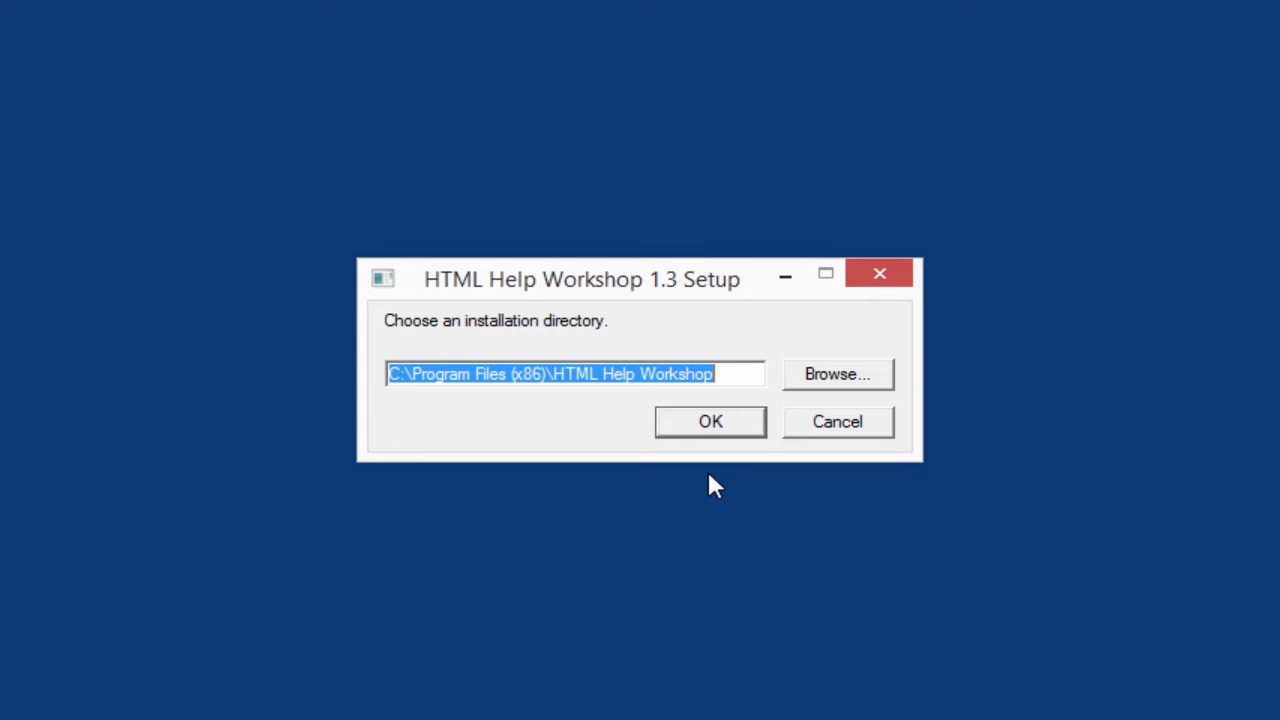
mouse_move(740, 504)
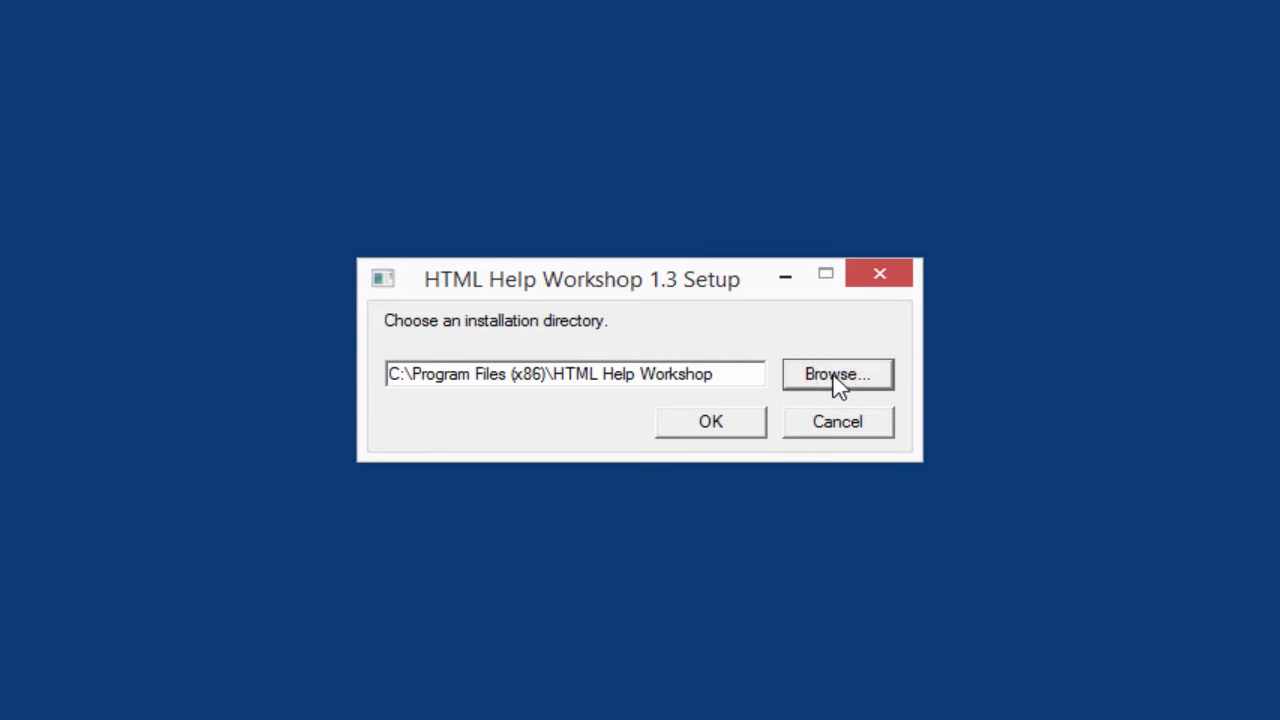
click(836, 374)
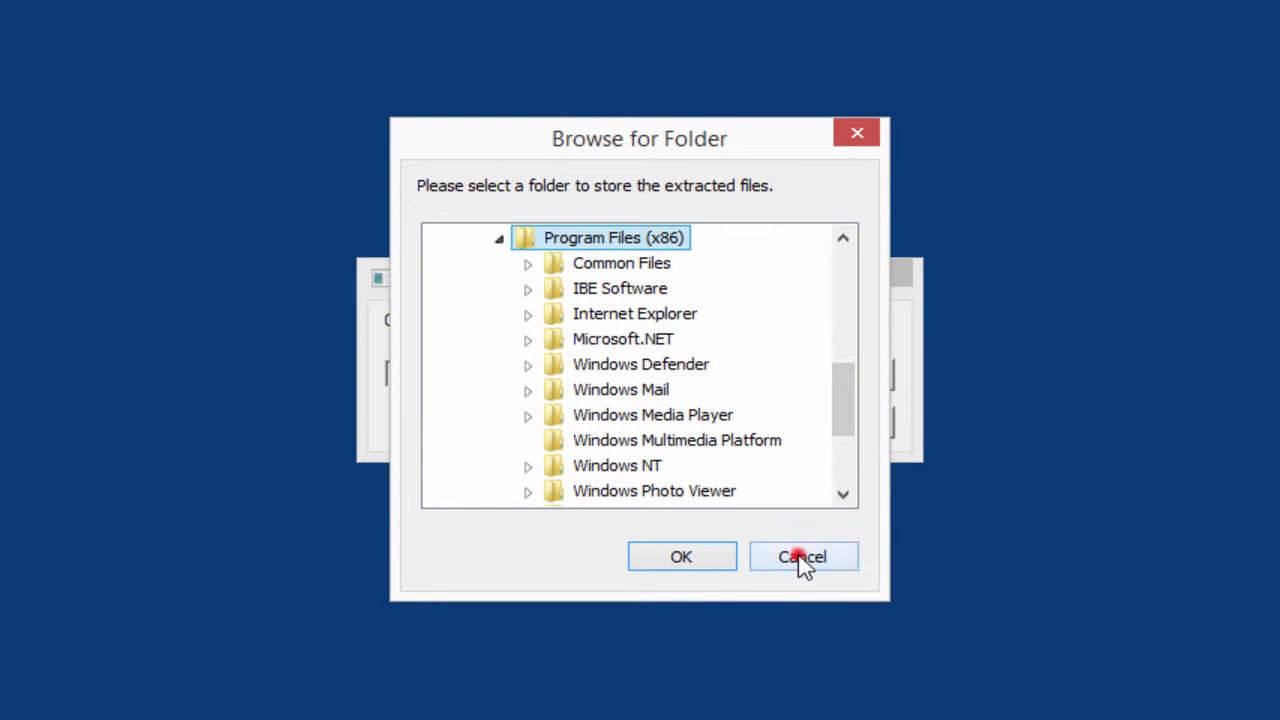
click(802, 556)
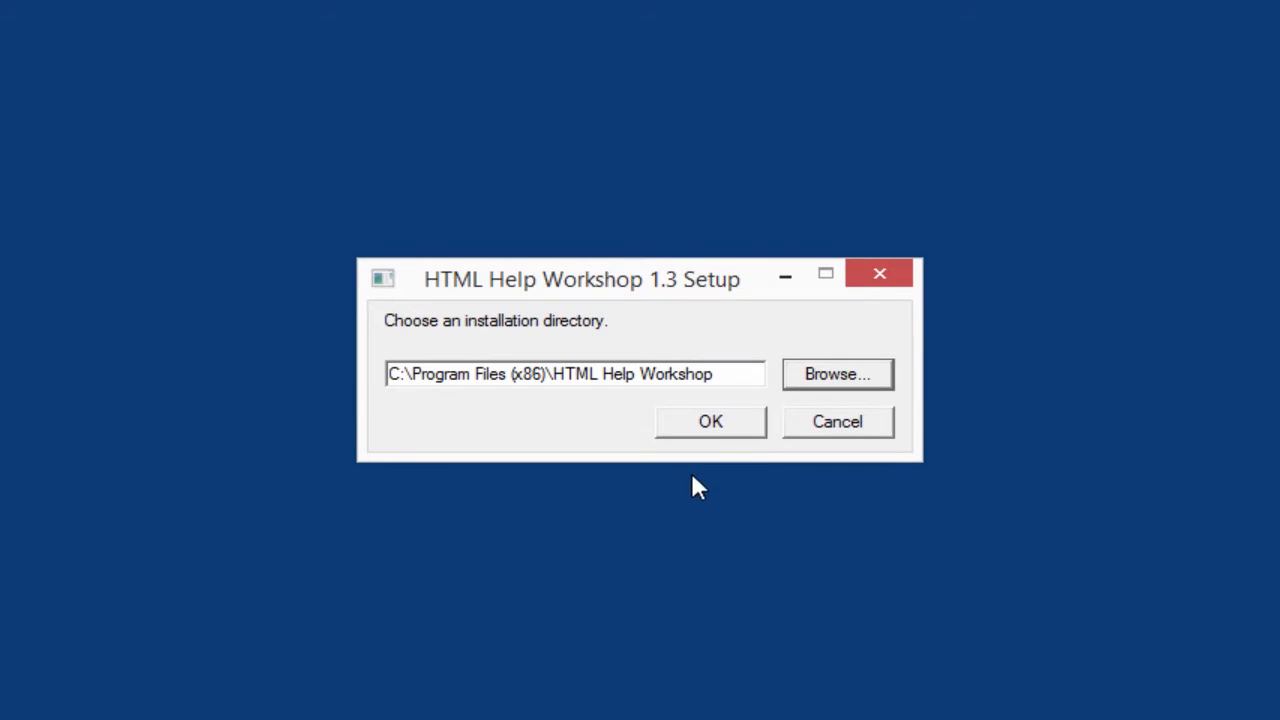
click(710, 420)
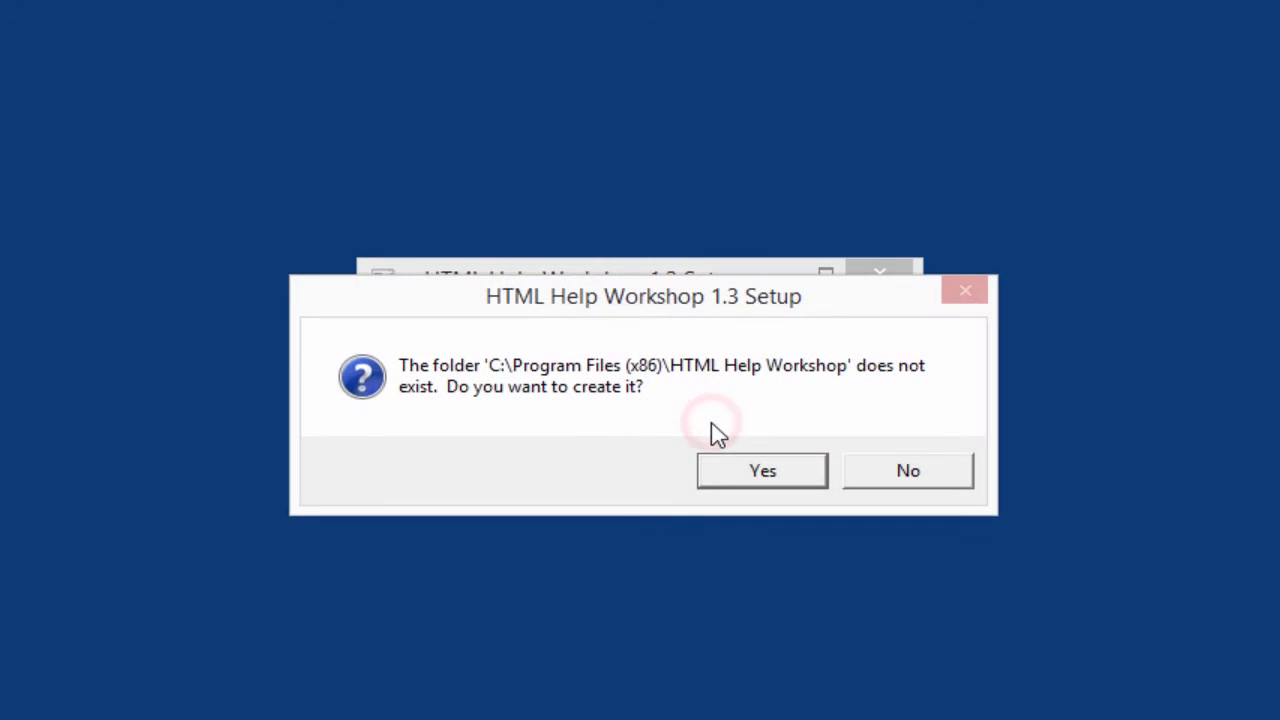
mouse_move(716, 430)
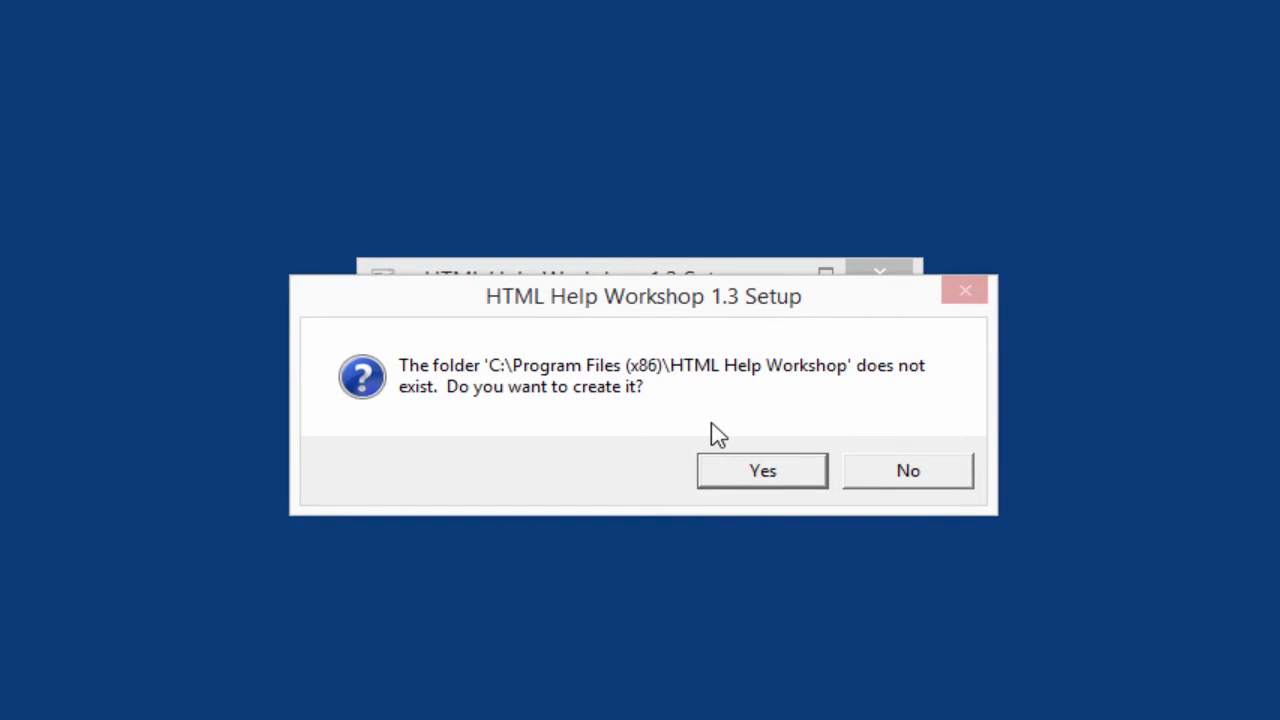
Create the install folder, dismiss the HTML Help 1.31 Update notice, and finish the installation
click(762, 470)
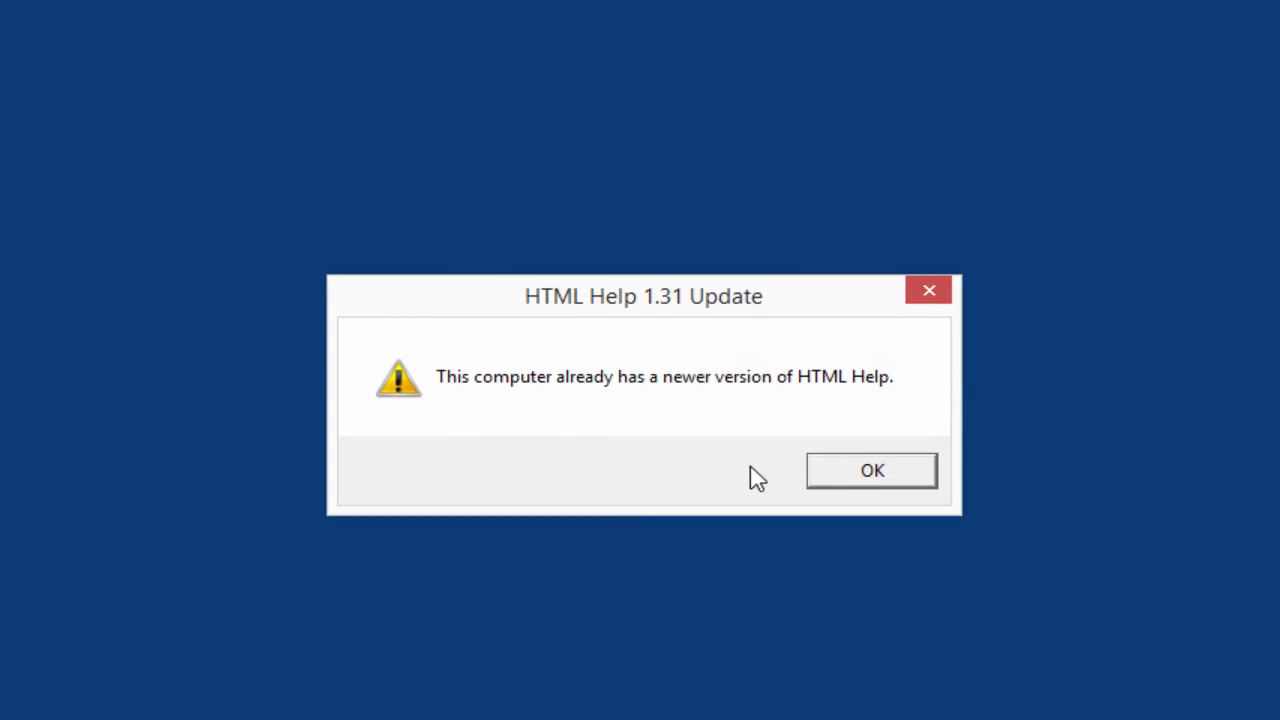
mouse_move(756, 516)
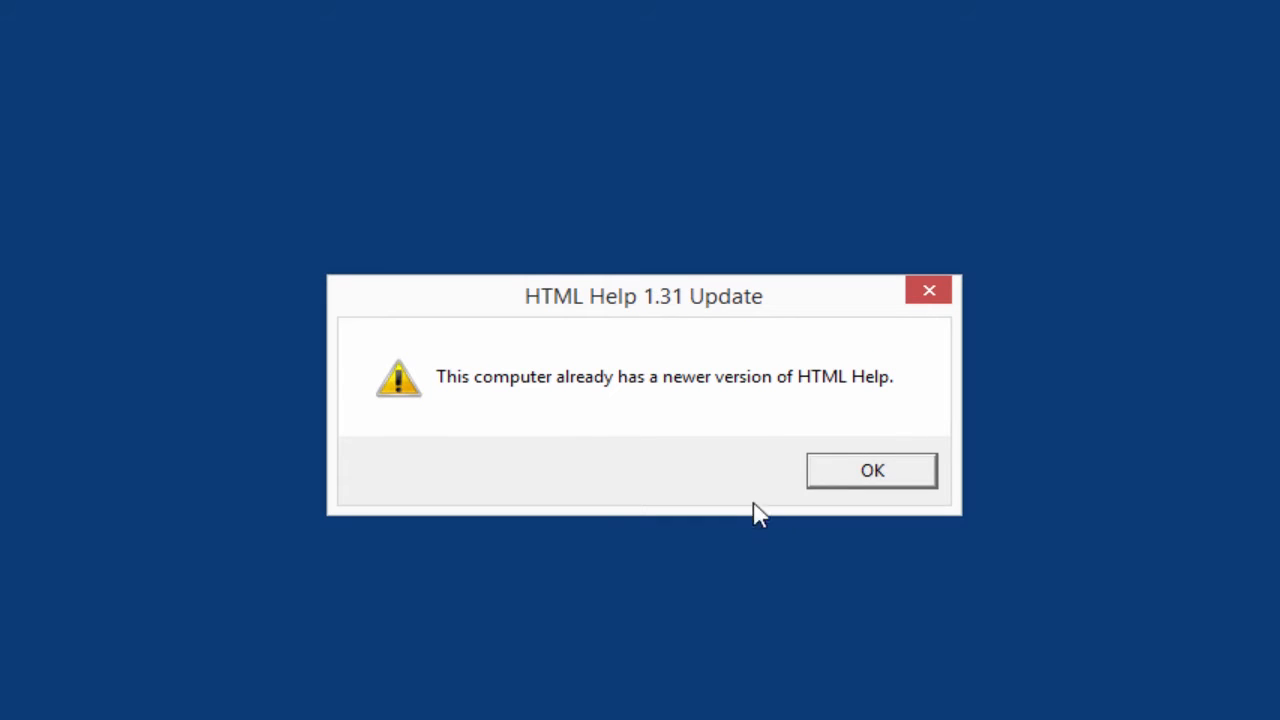
mouse_move(764, 550)
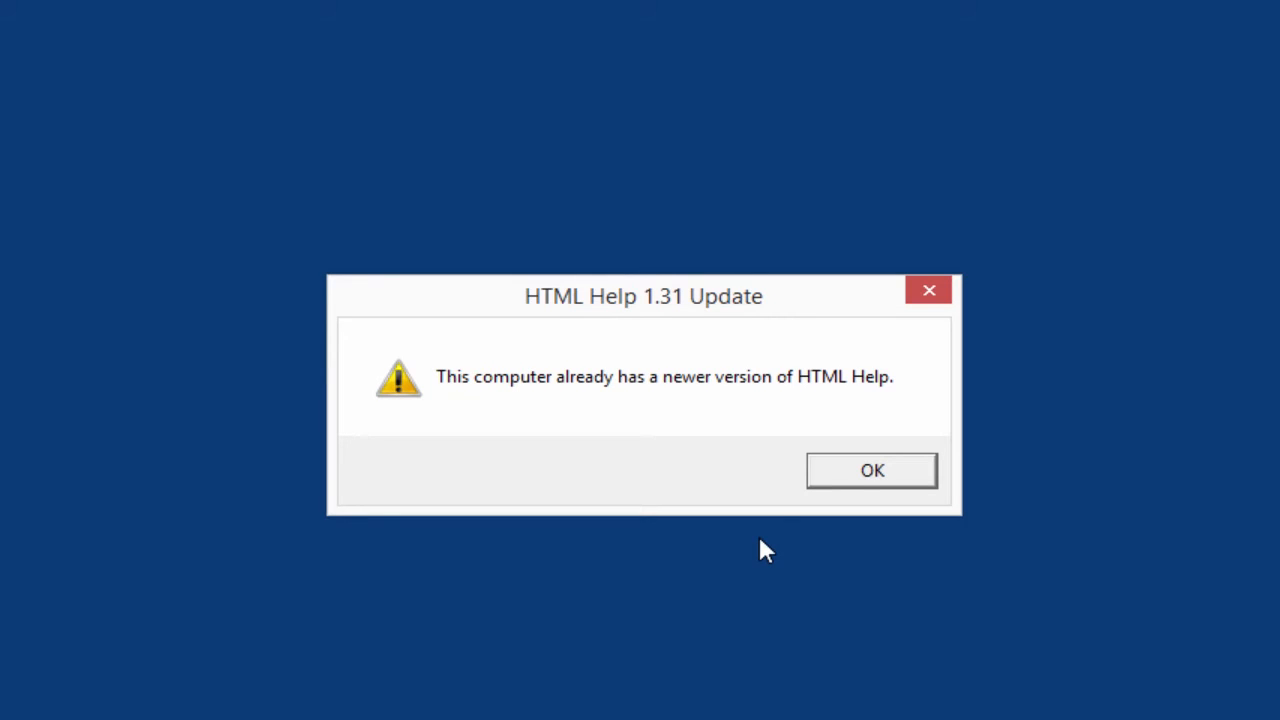
click(870, 470)
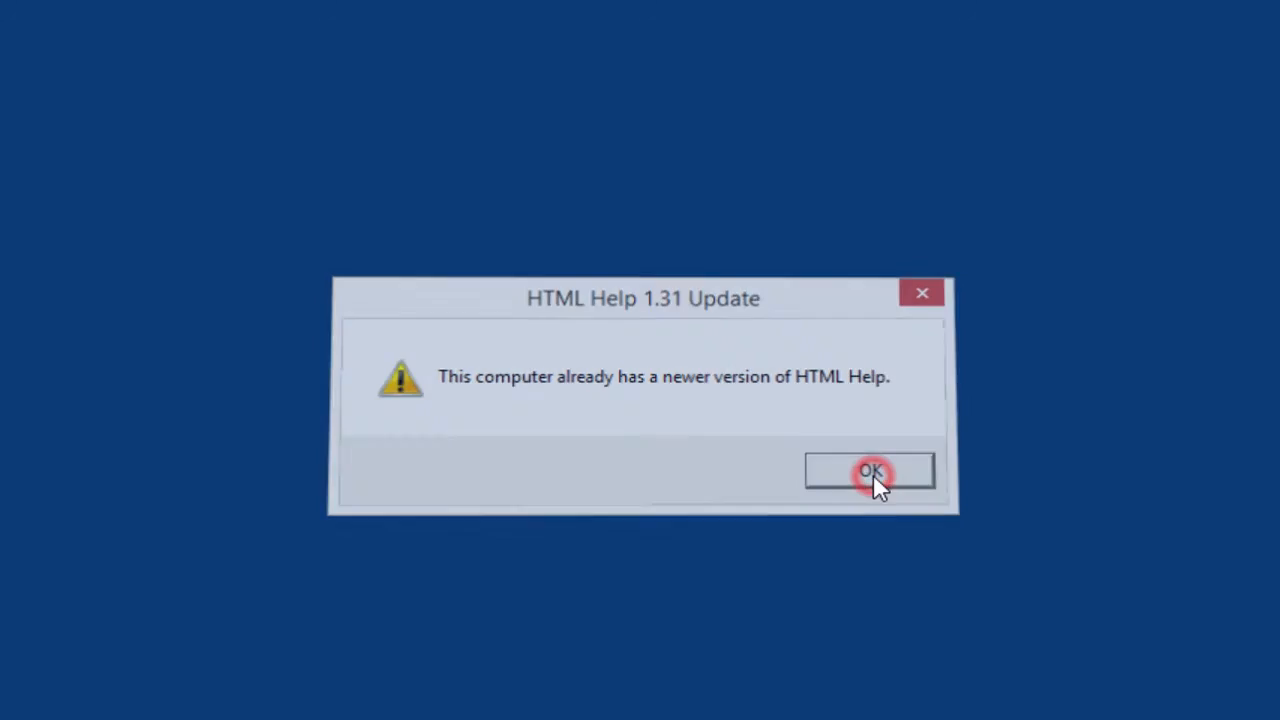
click(868, 472)
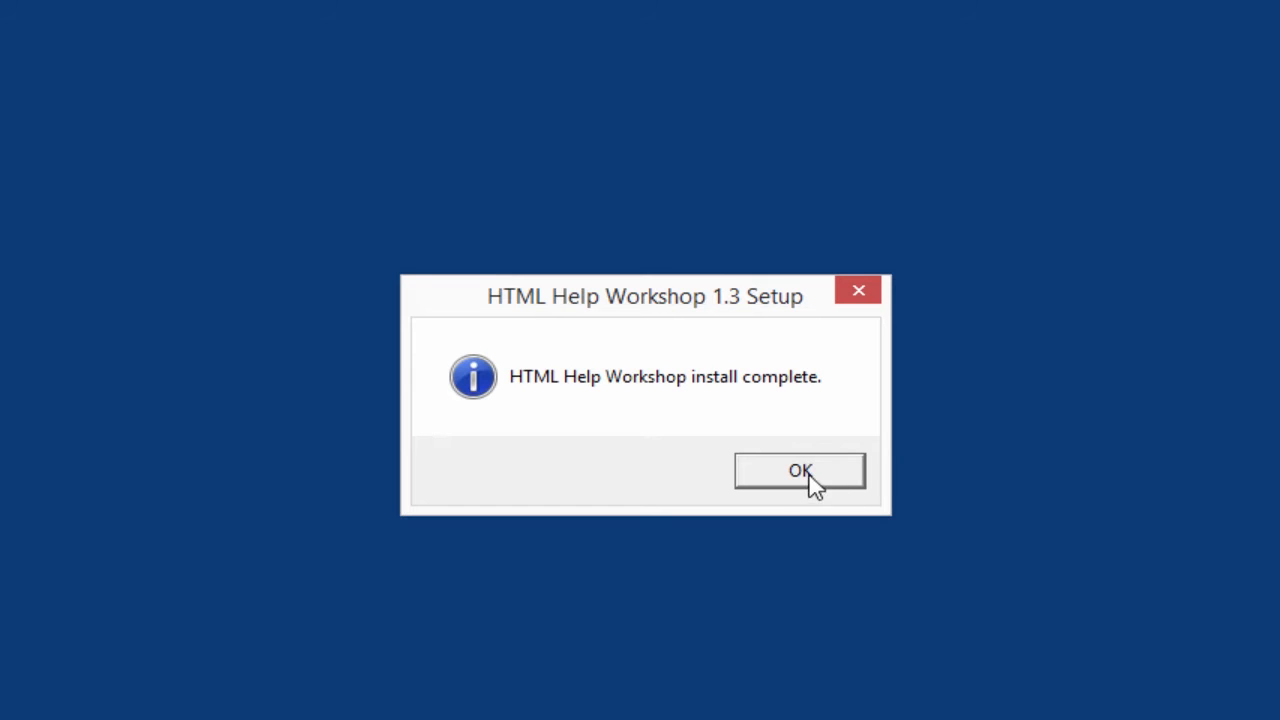
click(800, 470)
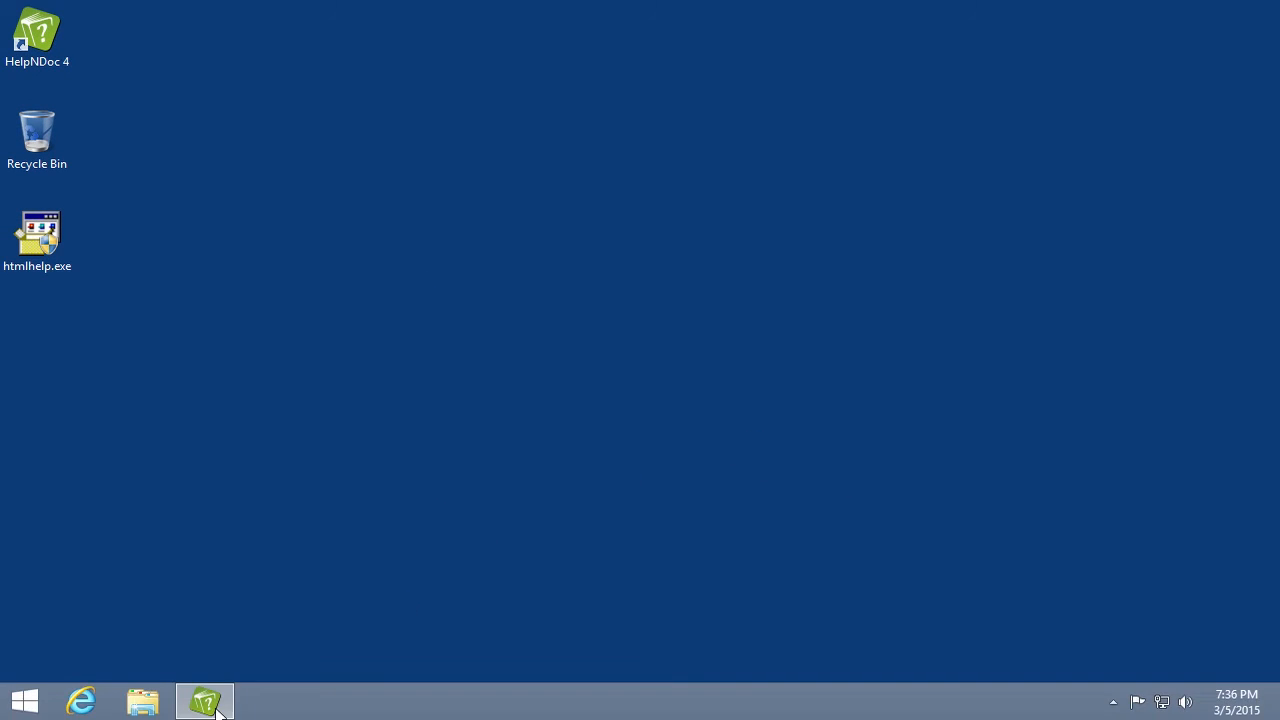
Return to HelpNDoc and show the Compilers page, now listing C:\Program Files (x86)\HTML Help Workshop\hhc.exe
click(204, 700)
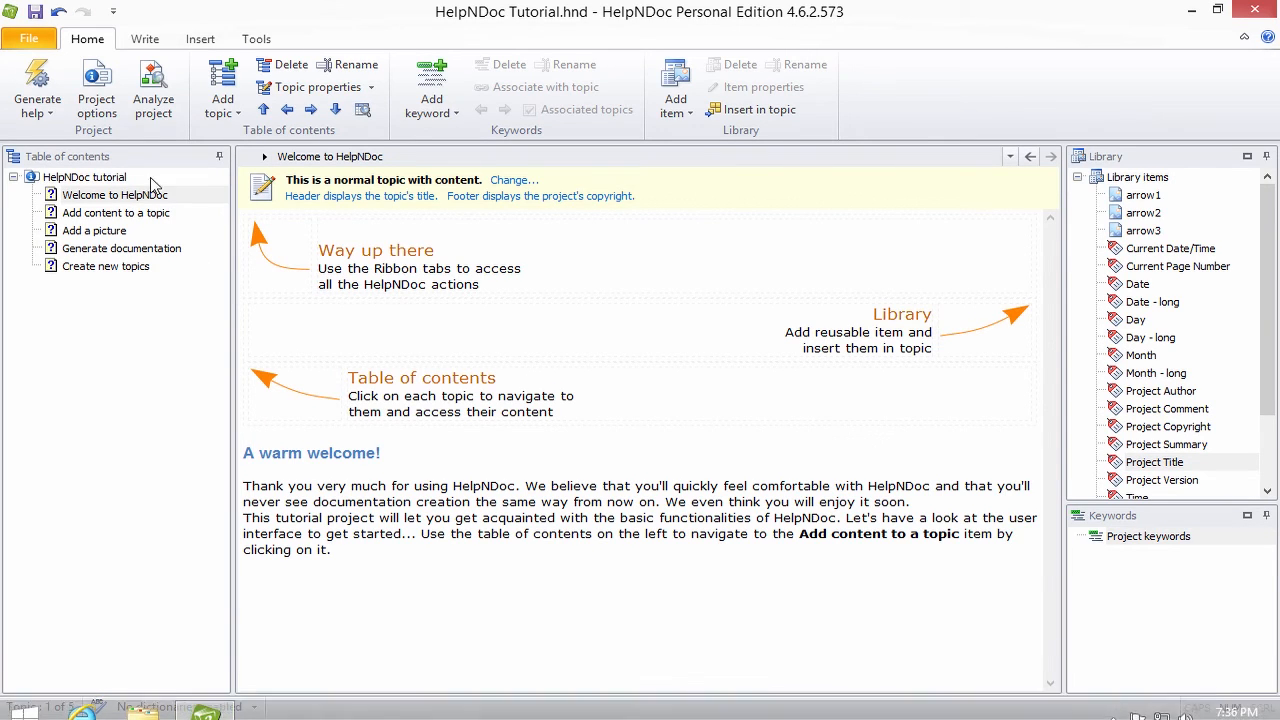
click(28, 38)
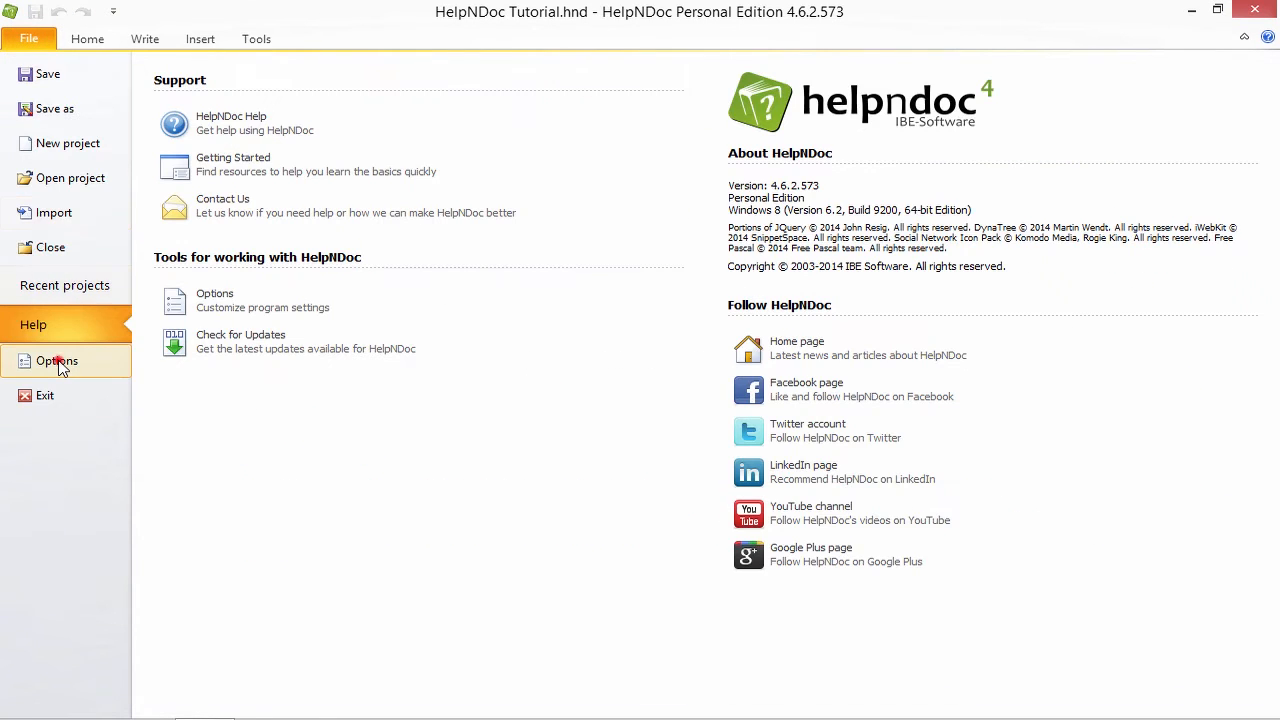
click(56, 360)
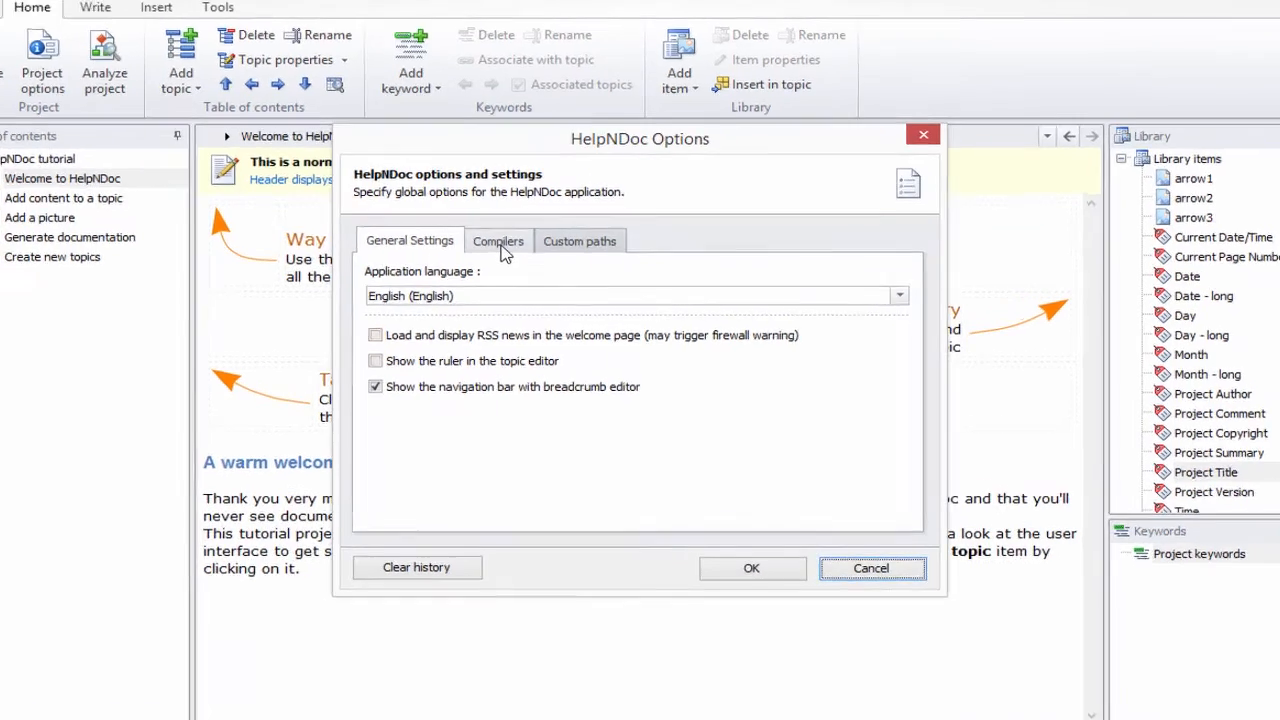
click(498, 240)
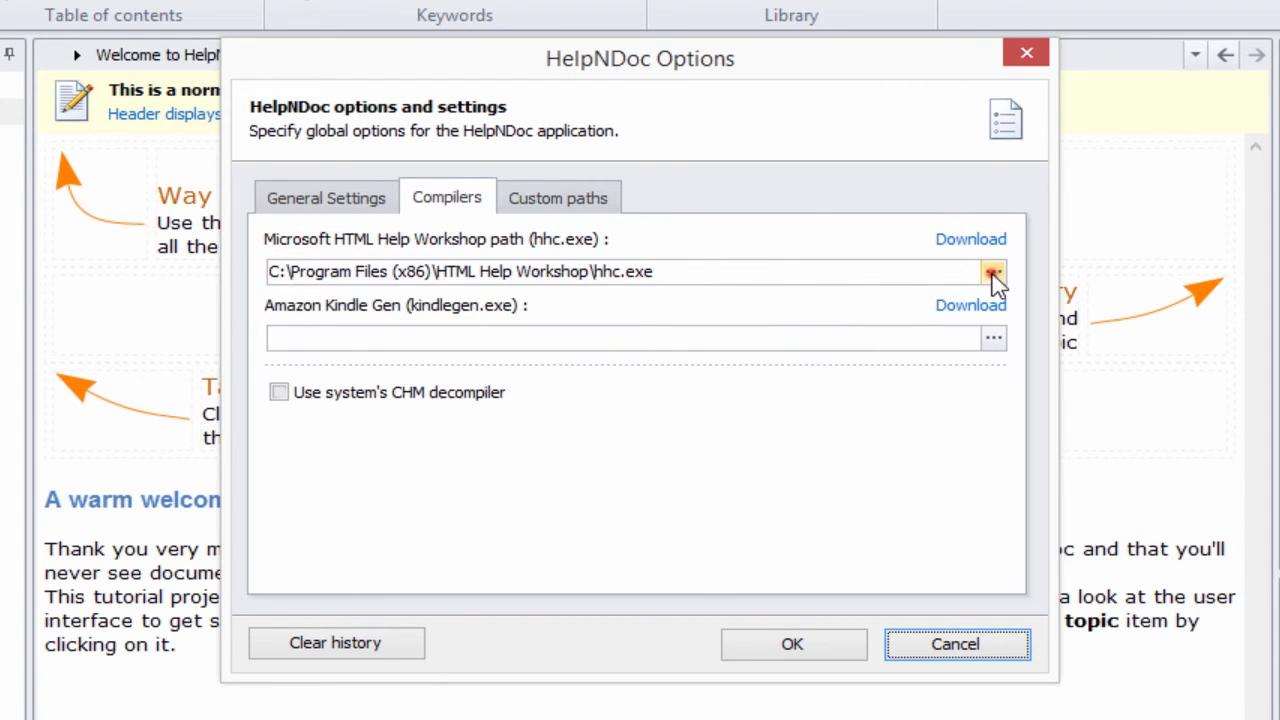
Keep the detected hhc.exe path and confirm HelpNDoc Options, returning to the tutorial project
click(992, 272)
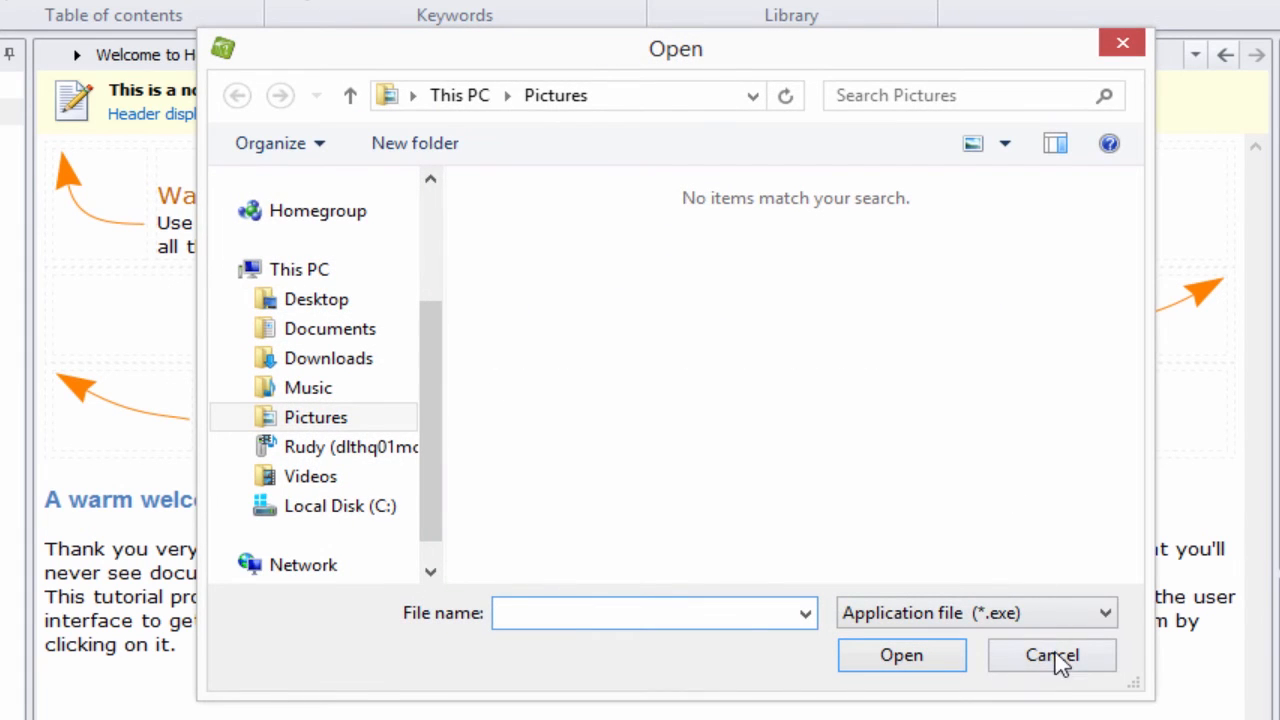
click(1052, 656)
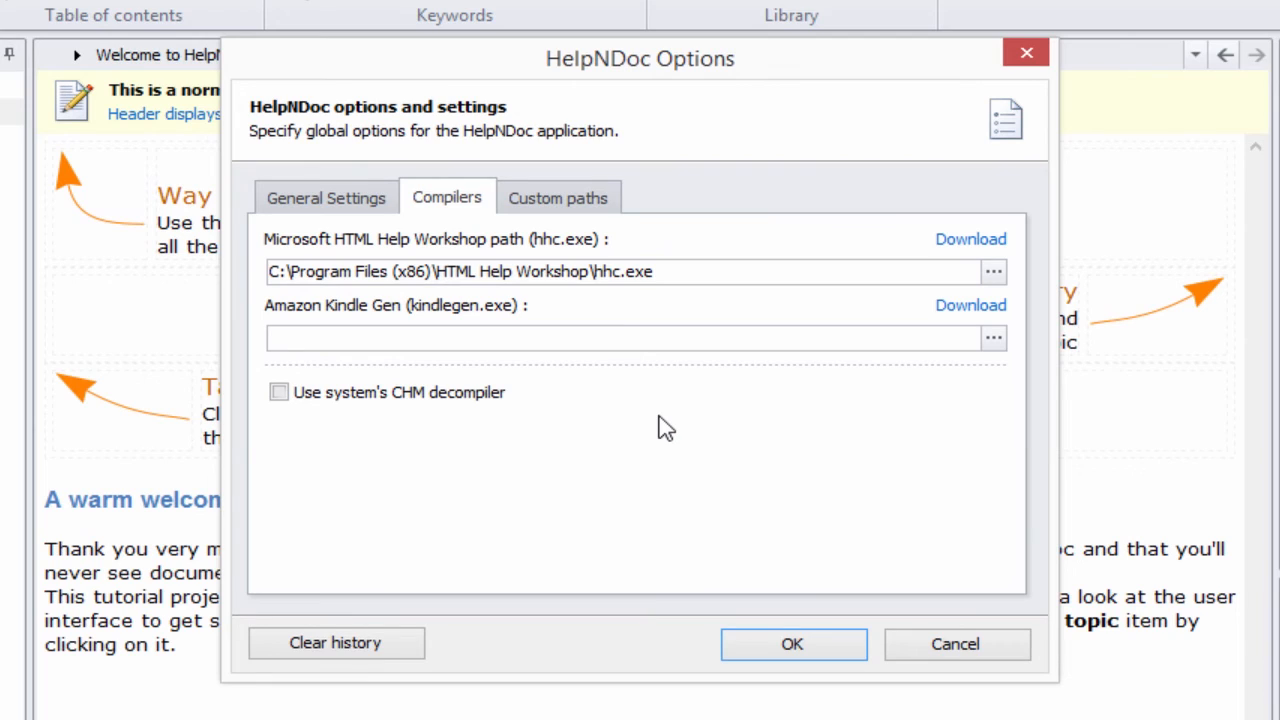
double_click(622, 272)
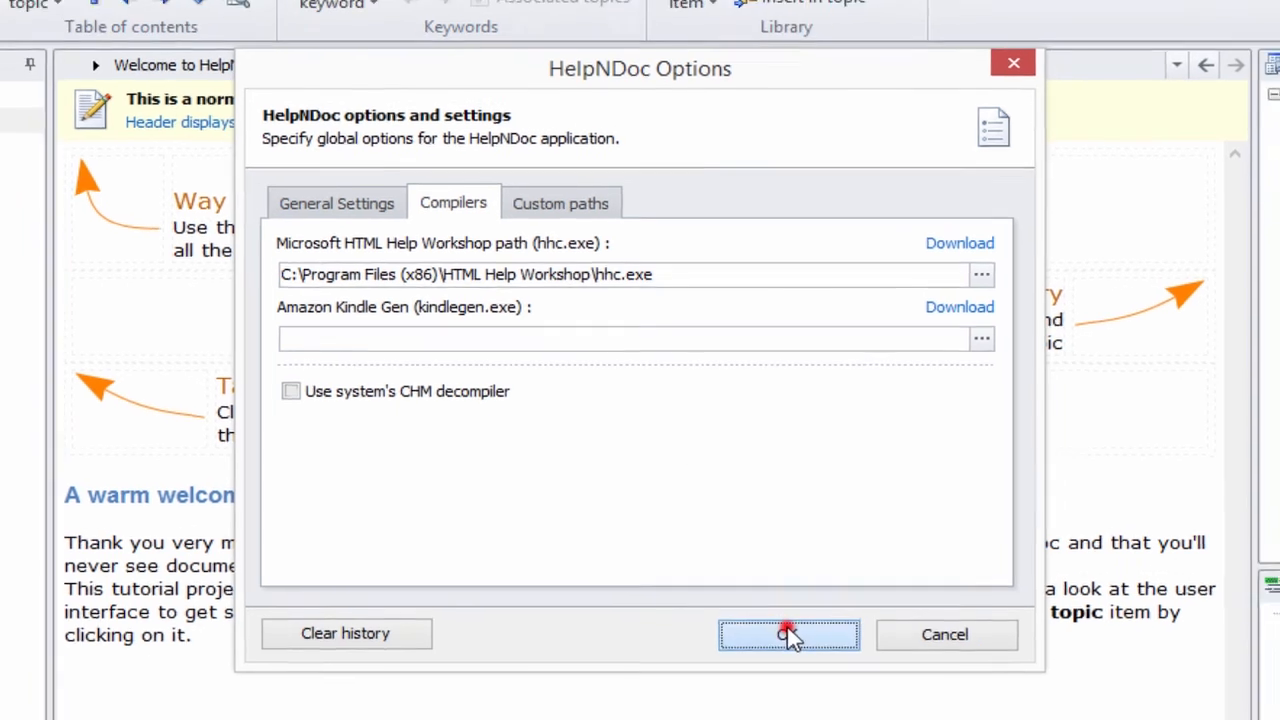
click(788, 636)
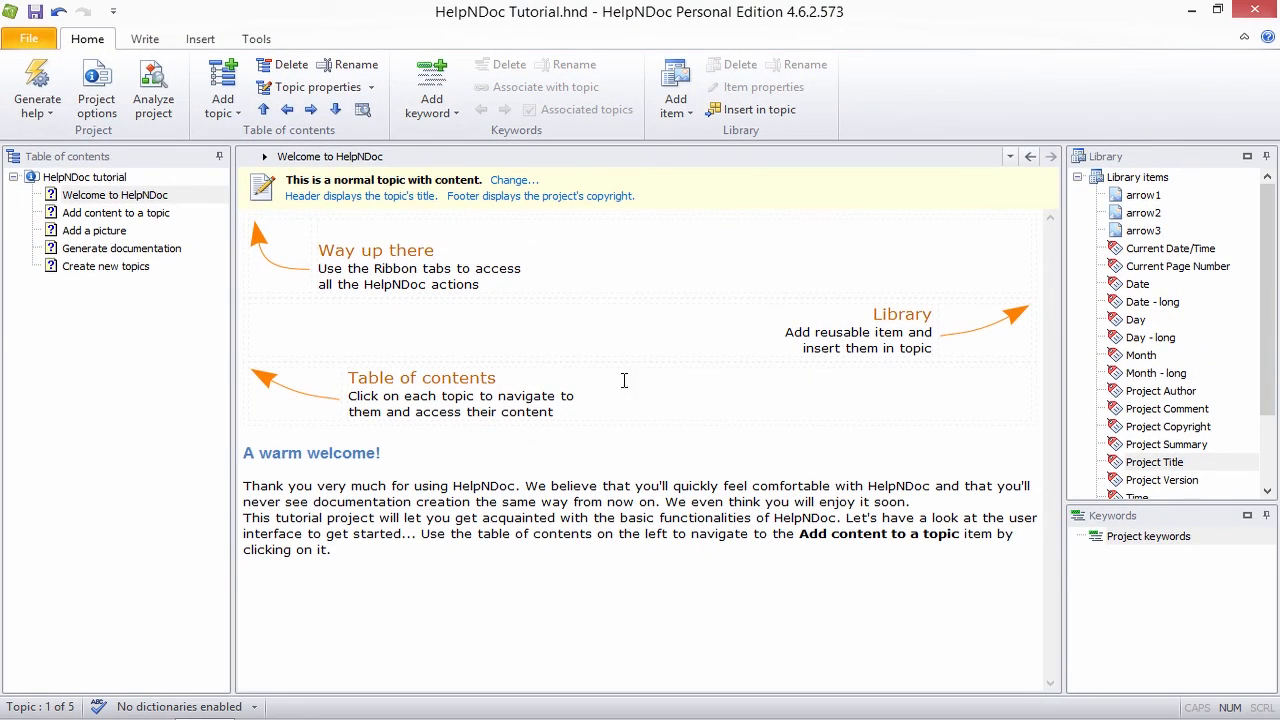
mouse_move(212, 282)
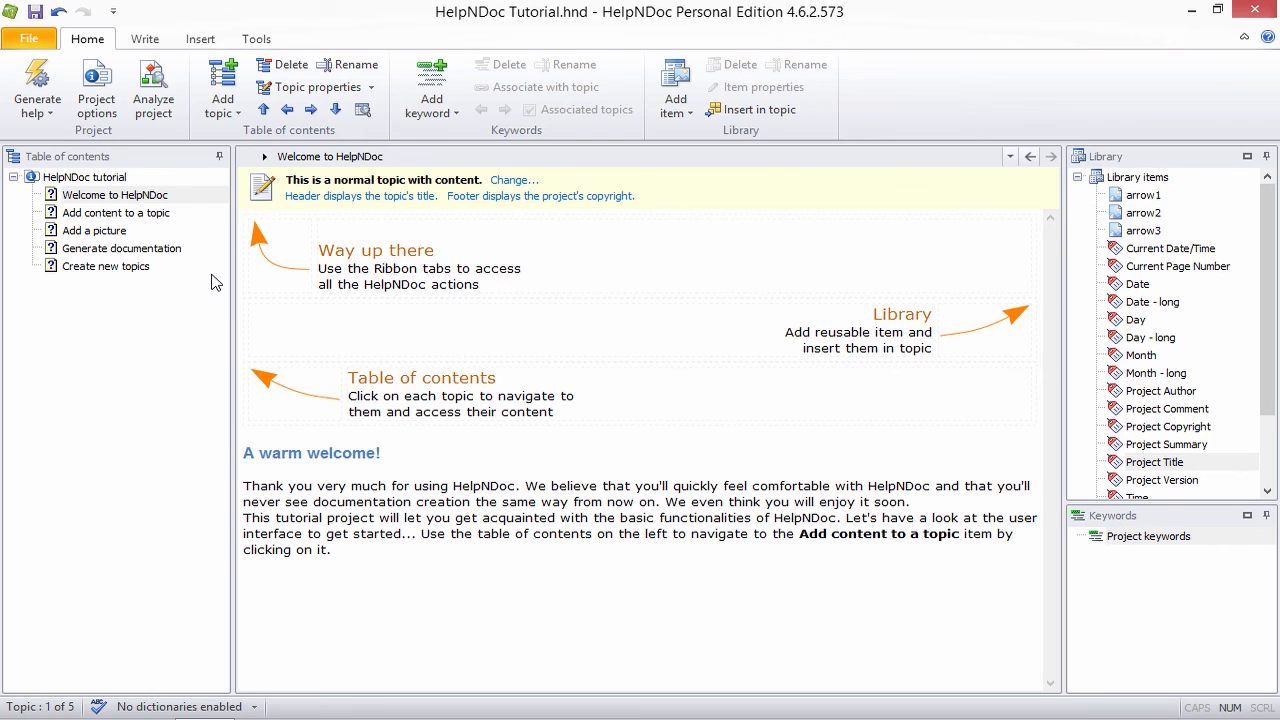